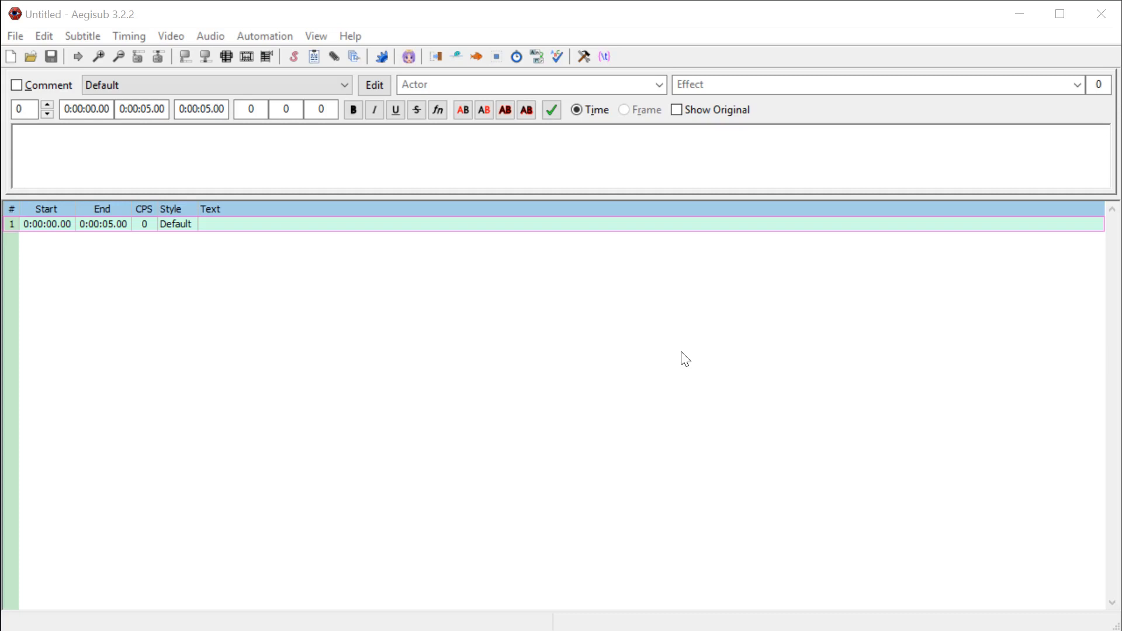
{"action": "mouse_move", "coordinate": [305, 429]}
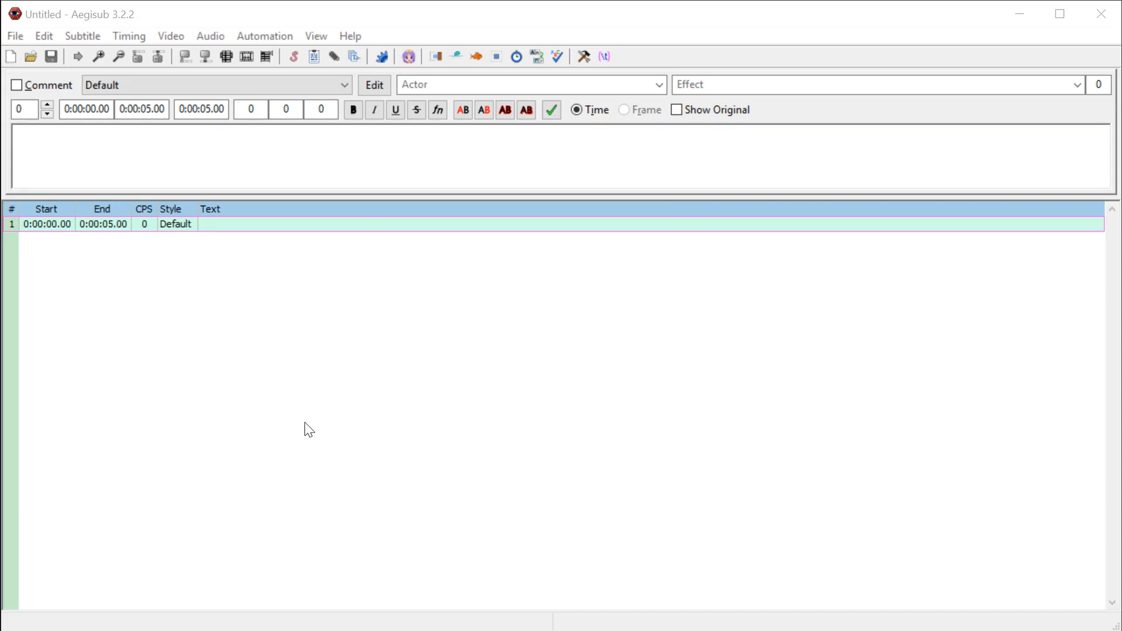
{"action": "mouse_move", "coordinate": [239, 426]}
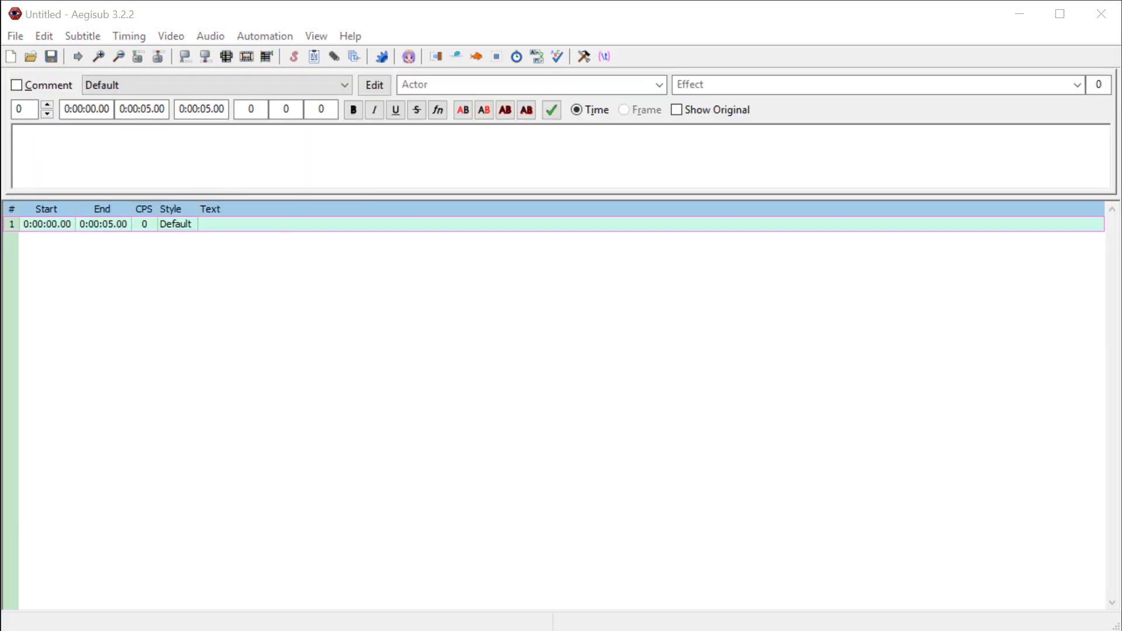
Step: Load the song's WAV audio so its waveform appears above the subtitle editor
{"action": "left_click", "coordinate": [170, 36]}
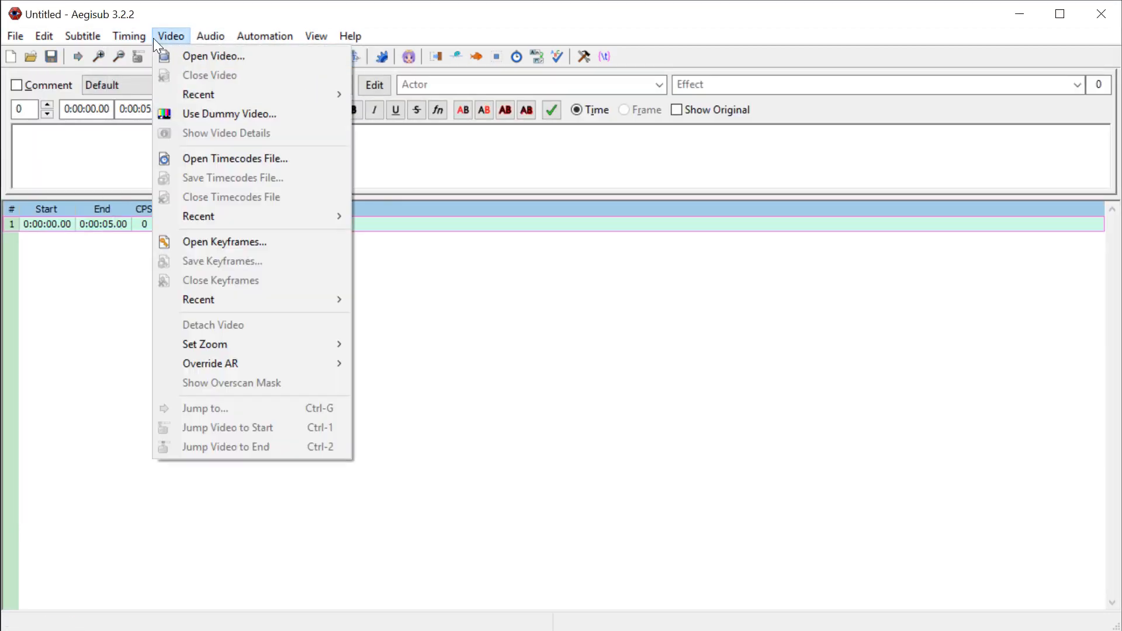
{"action": "left_click", "coordinate": [210, 36]}
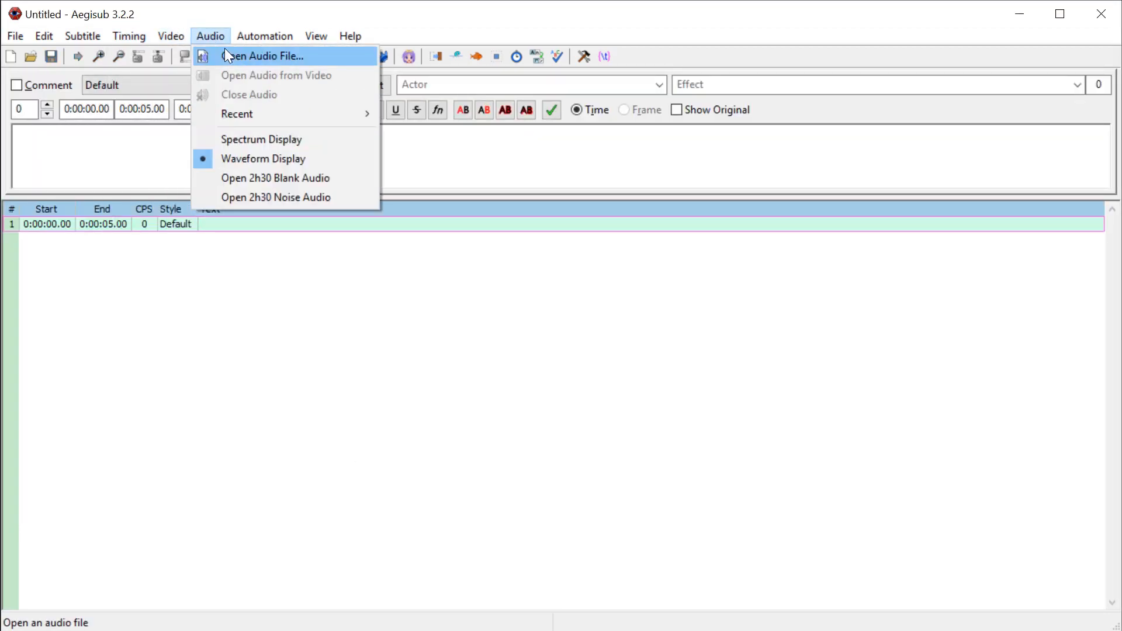
{"action": "left_click", "coordinate": [262, 56]}
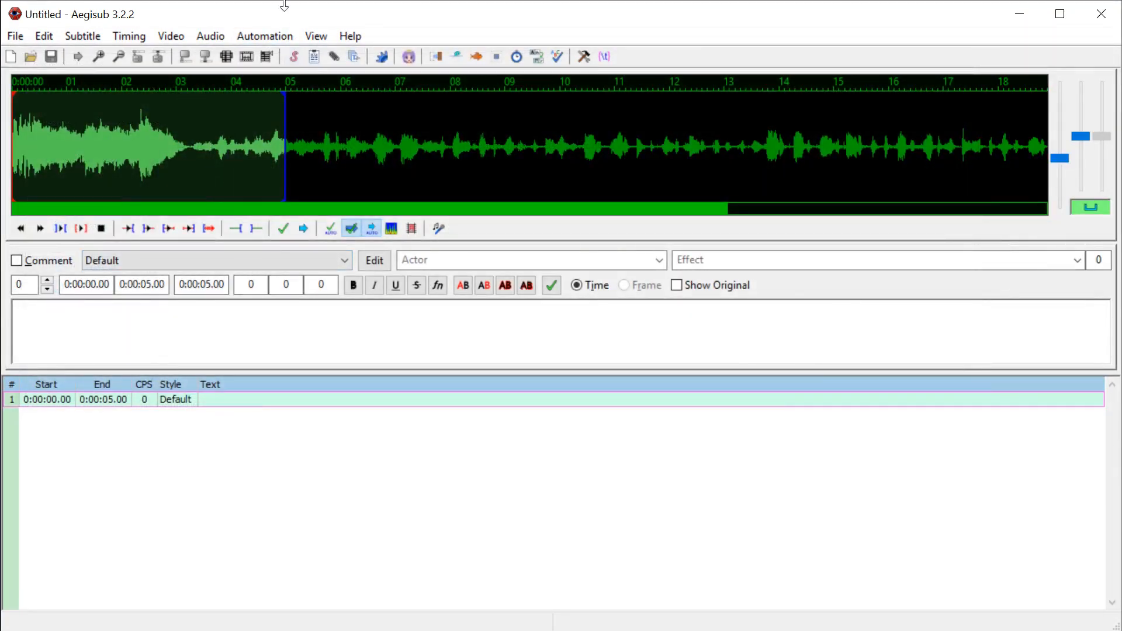
{"action": "mouse_move", "coordinate": [81, 229]}
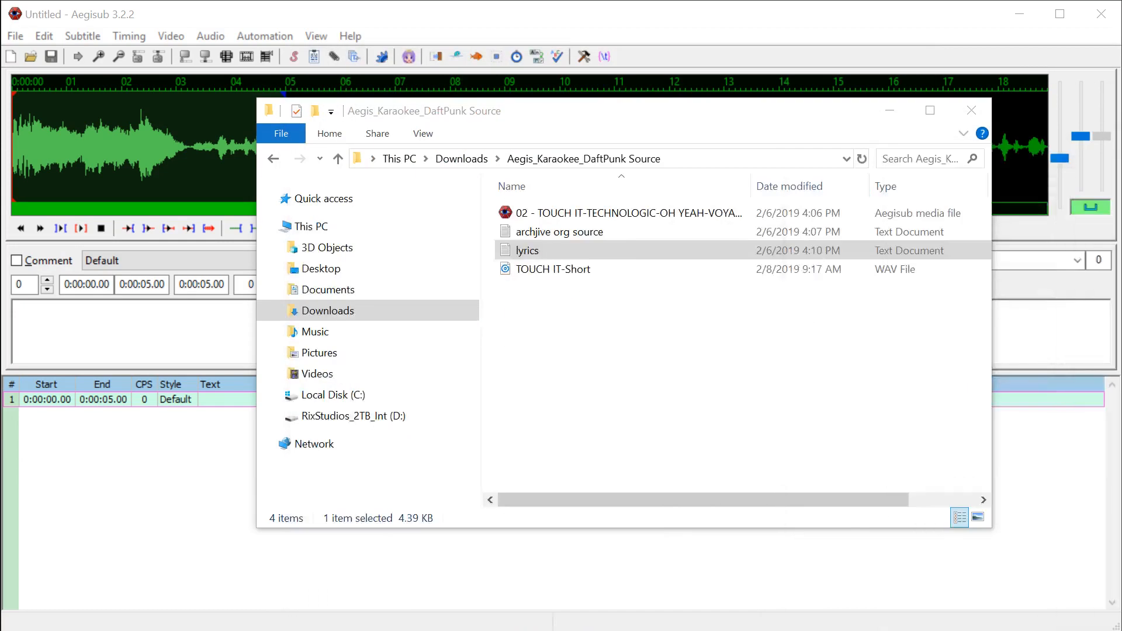
{"action": "left_click", "coordinate": [971, 110]}
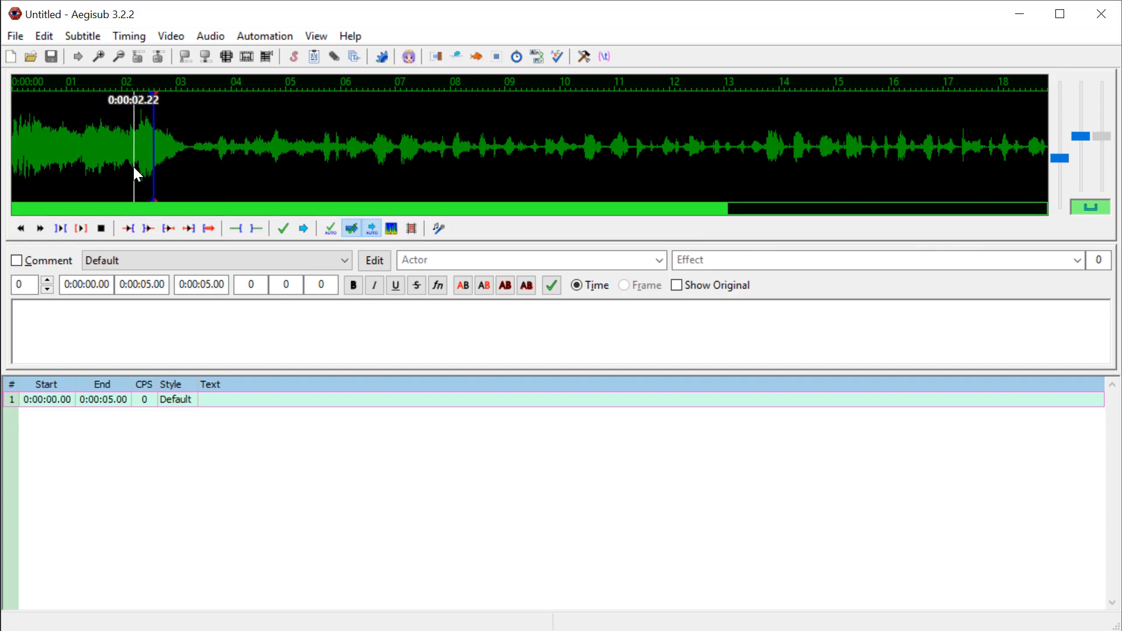
Step: Time line 1 to 2.59–4.56 s with lyric 'Buy it, use it, break it, fix it,' and commit
{"action": "left_click_drag", "start_coordinate": [154, 150], "coordinate": [262, 150]}
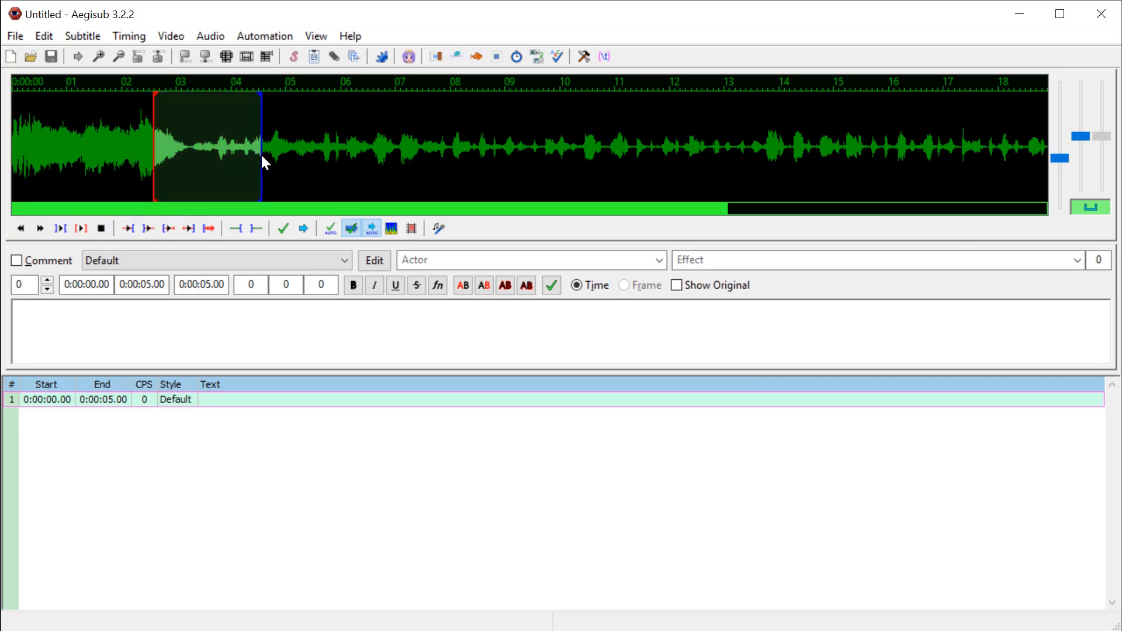
{"action": "mouse_move", "coordinate": [80, 229]}
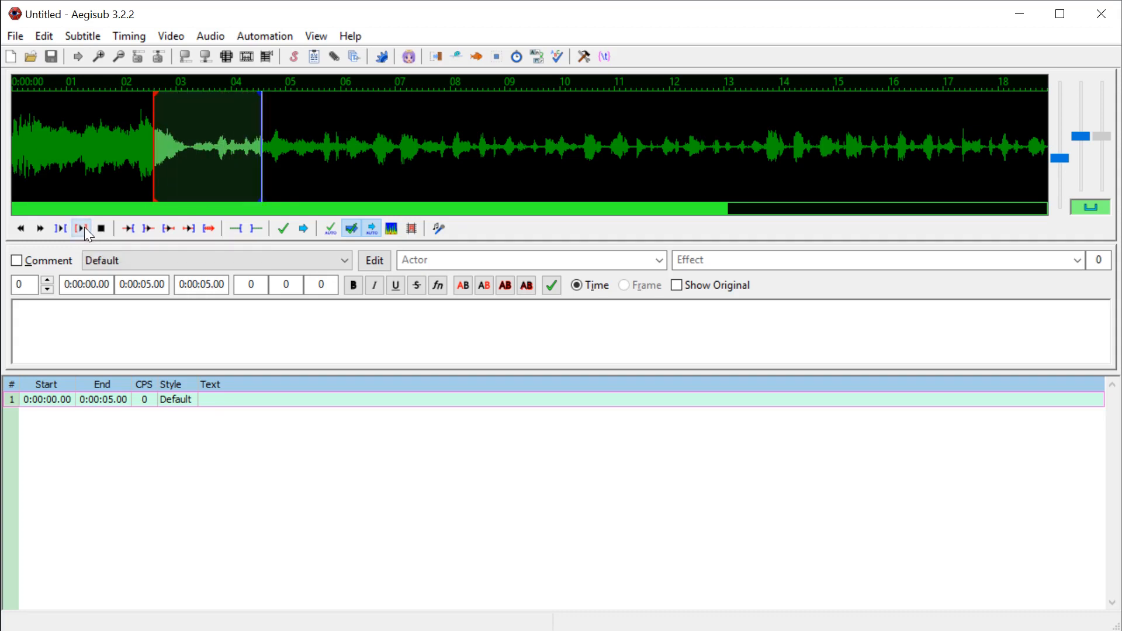
{"action": "left_click", "coordinate": [80, 229]}
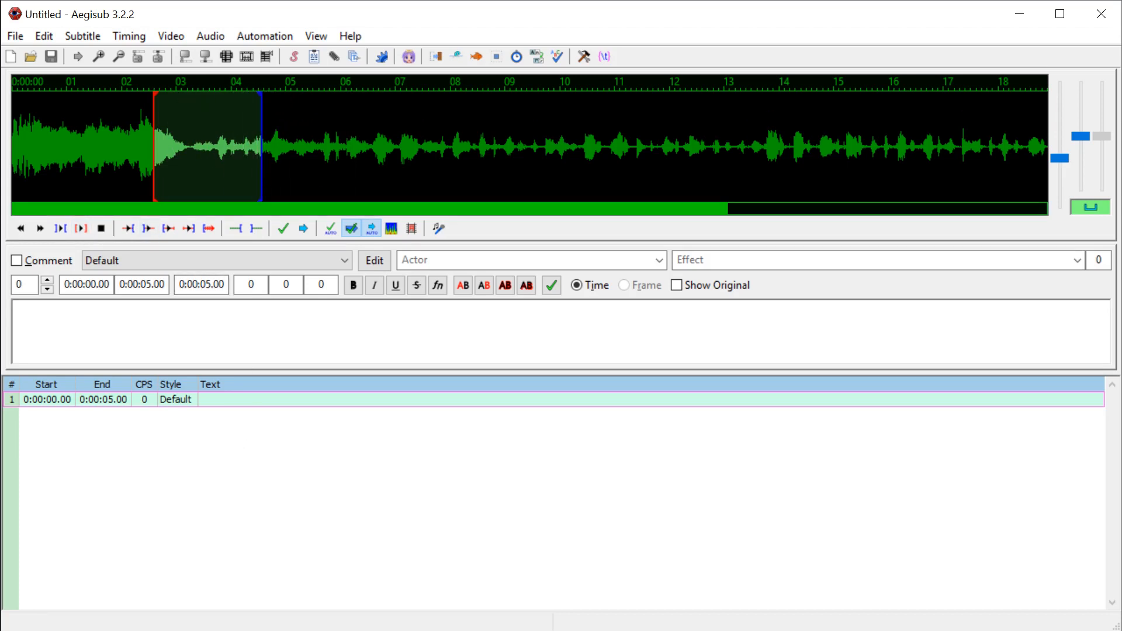
{"action": "type", "text": "Buy it, use it, break it, fix it,"}
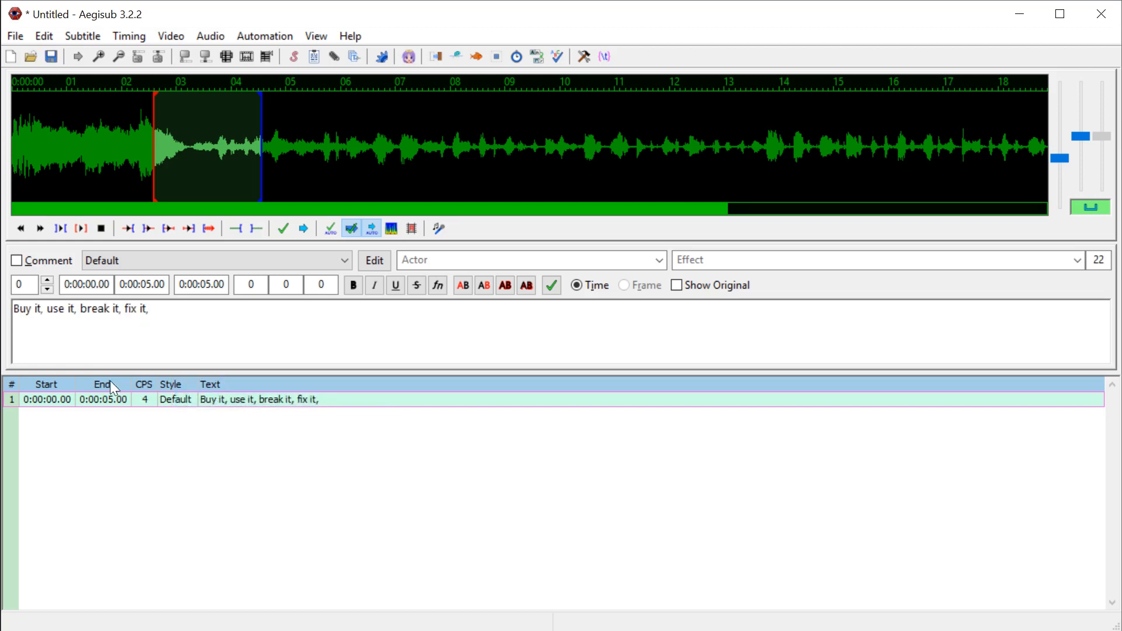
{"action": "left_click", "coordinate": [156, 150]}
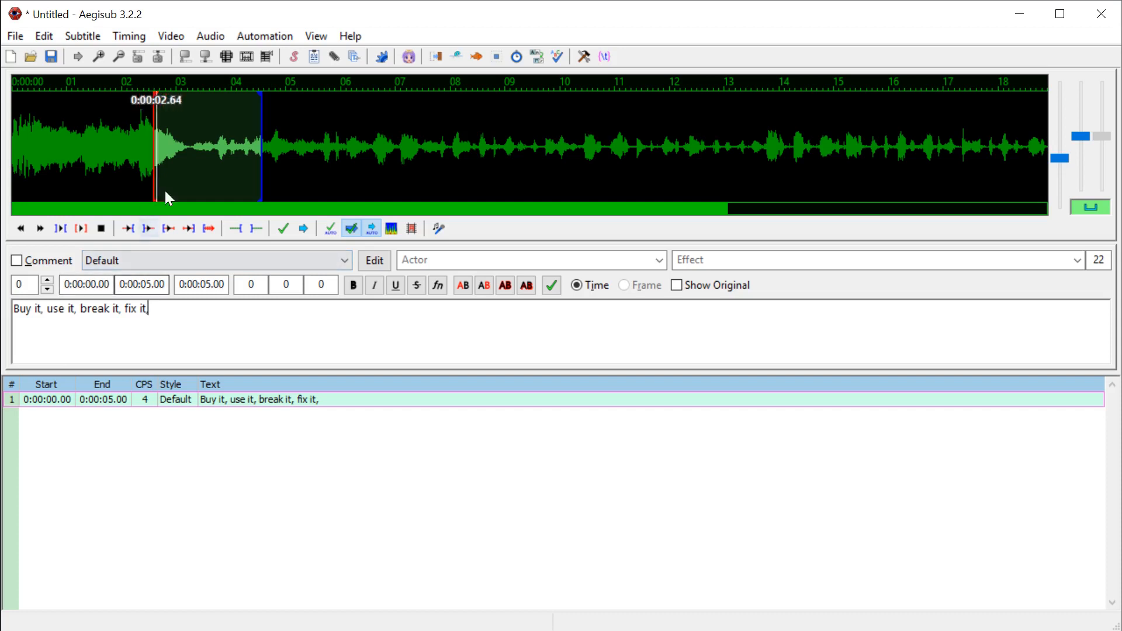
{"action": "left_click", "coordinate": [218, 154]}
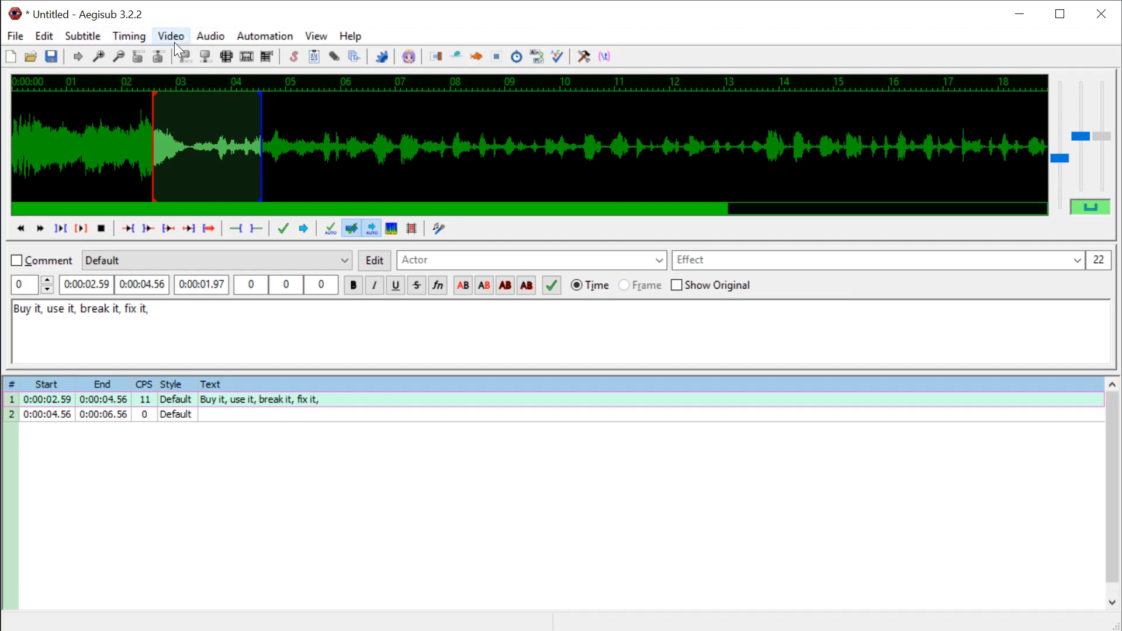
Step: Load a blue 1920x1080, 23.976 fps dummy video
{"action": "left_click", "coordinate": [171, 35]}
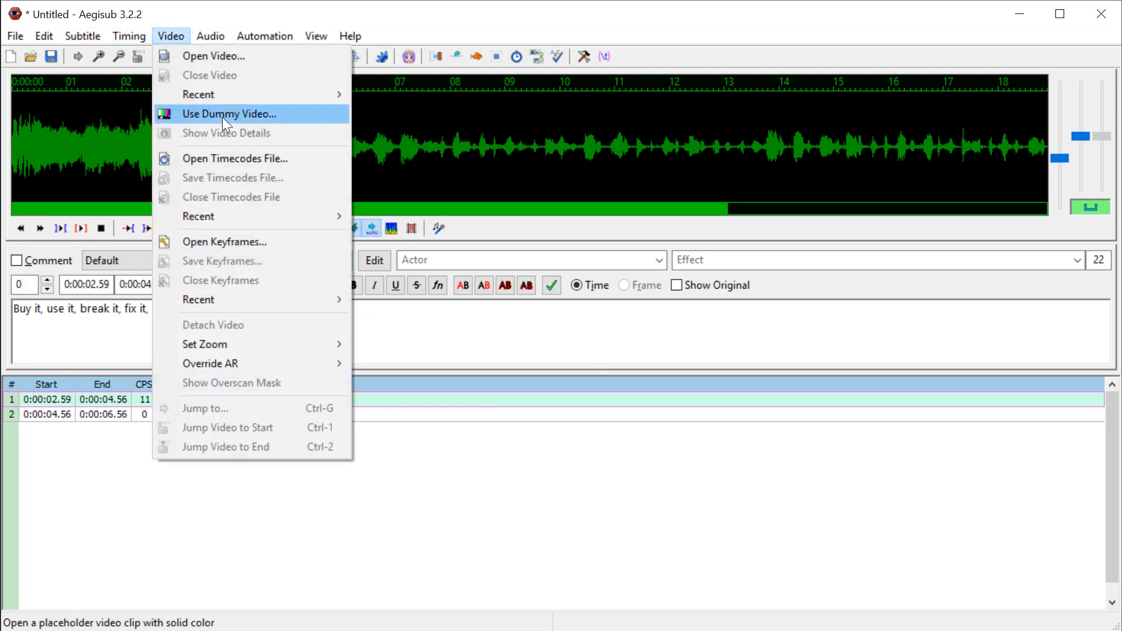
{"action": "left_click", "coordinate": [229, 113]}
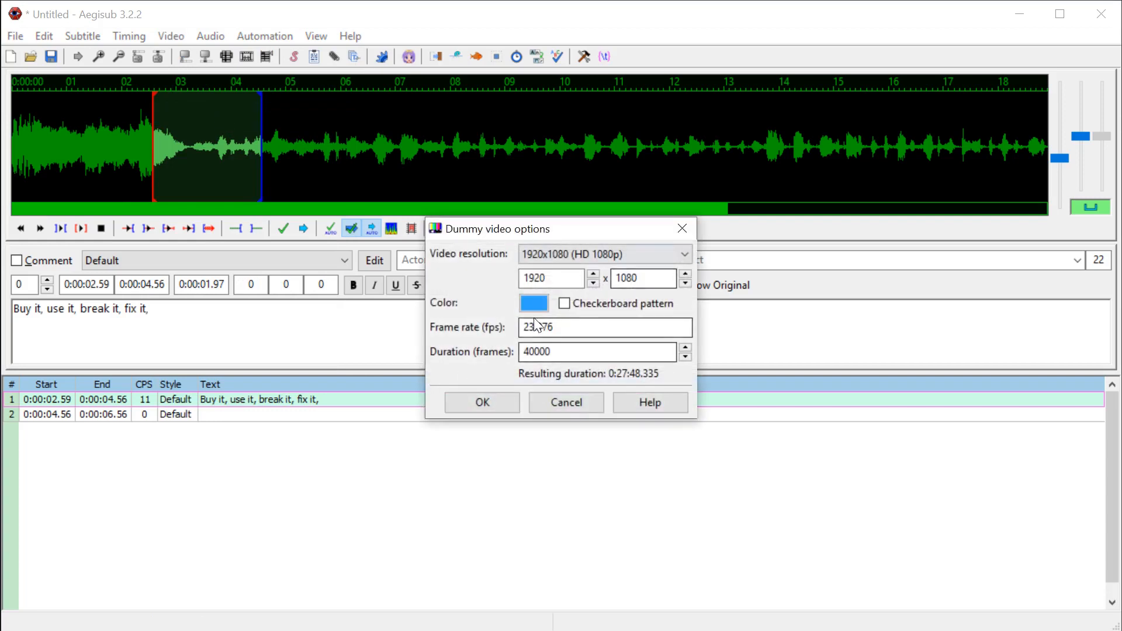
{"action": "left_click", "coordinate": [603, 254]}
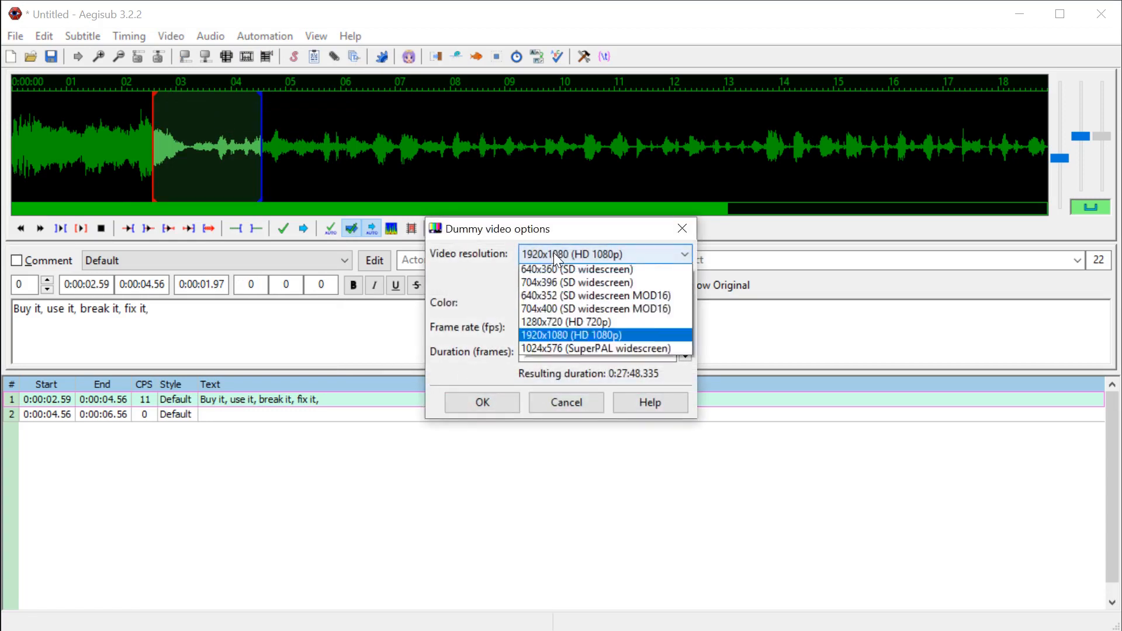
{"action": "left_click", "coordinate": [571, 335]}
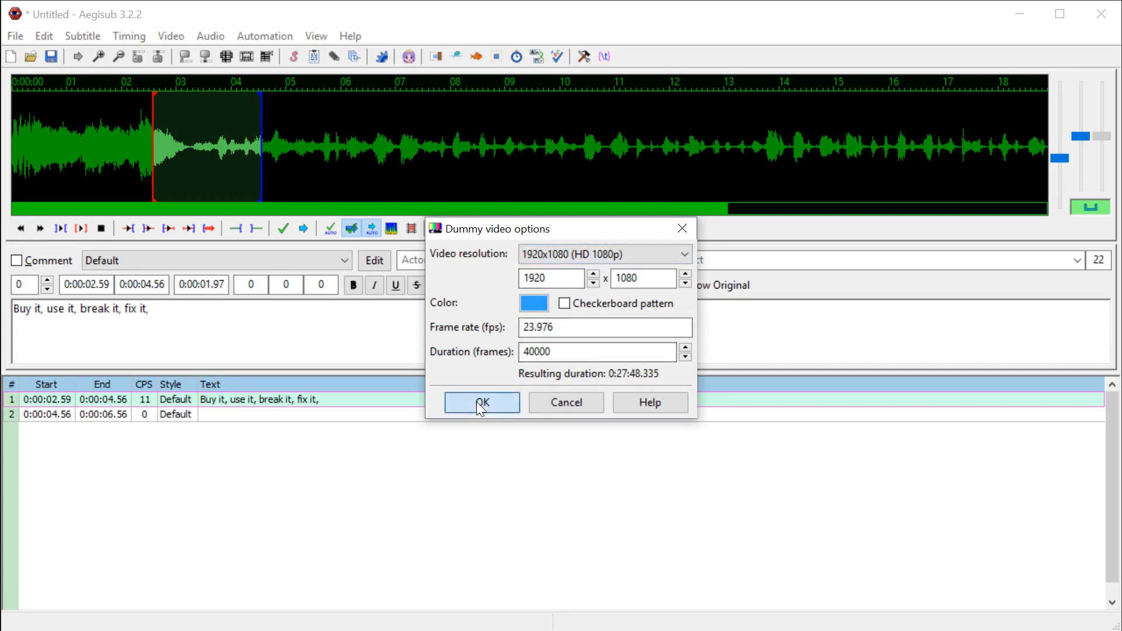
{"action": "left_click", "coordinate": [481, 402]}
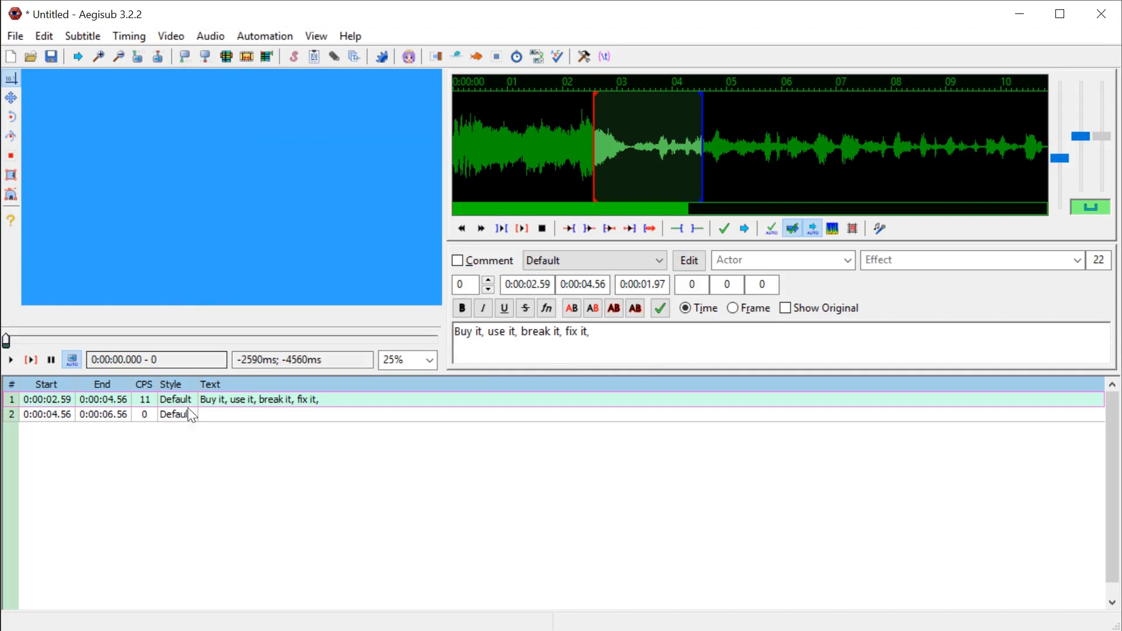
{"action": "mouse_move", "coordinate": [656, 217]}
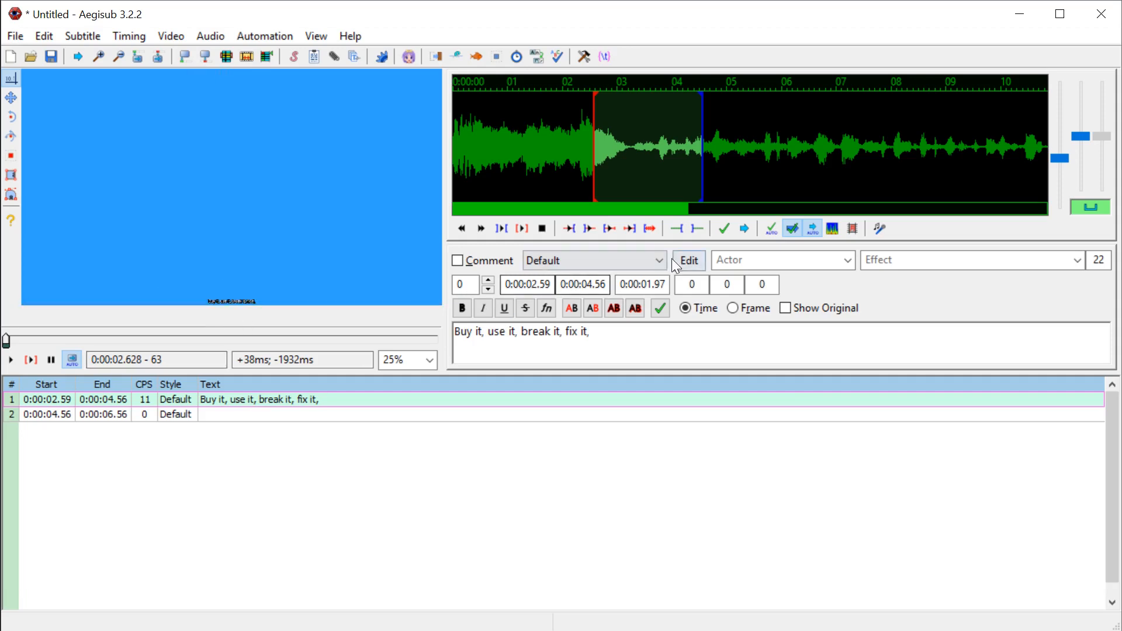
Step: Set the Default style's font size to 100
{"action": "left_click", "coordinate": [686, 260]}
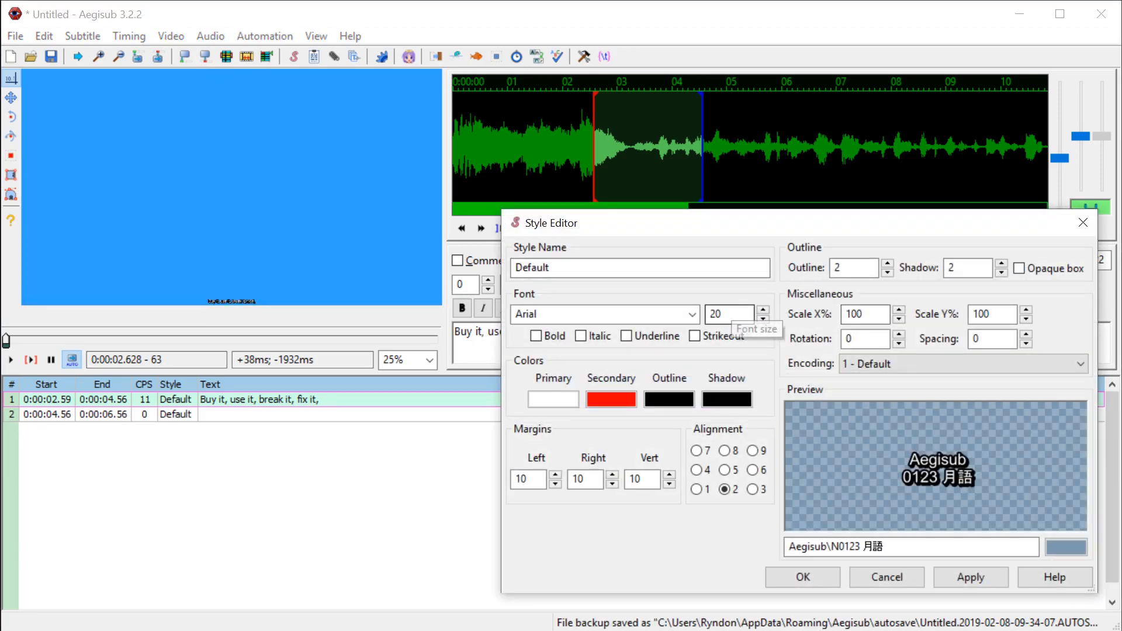
{"action": "type", "text": "100"}
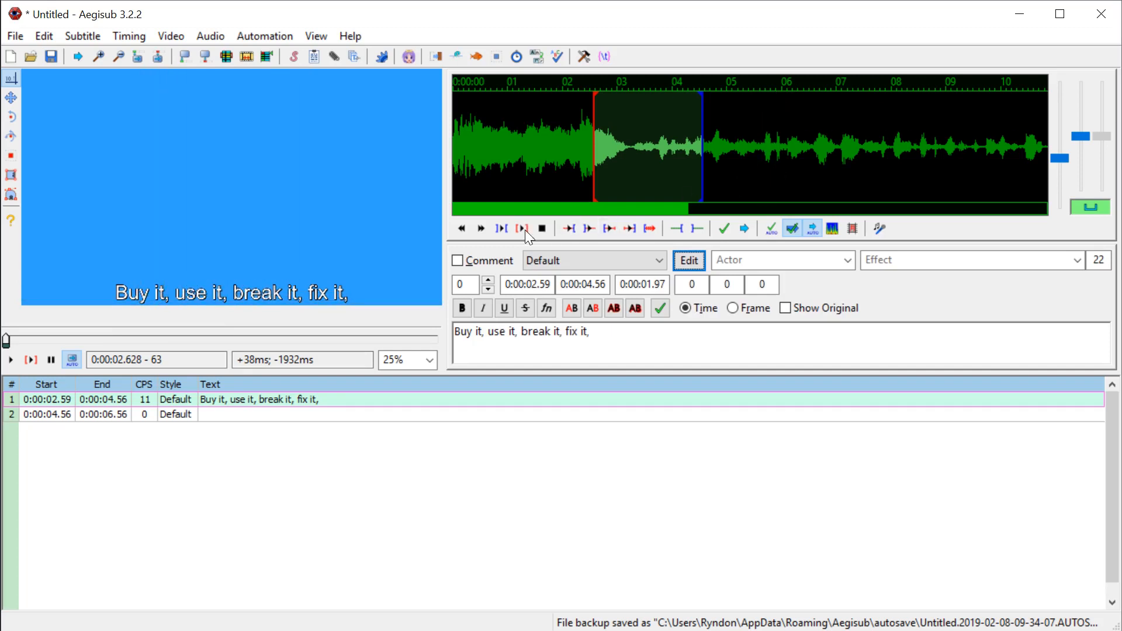
{"action": "mouse_move", "coordinate": [542, 228]}
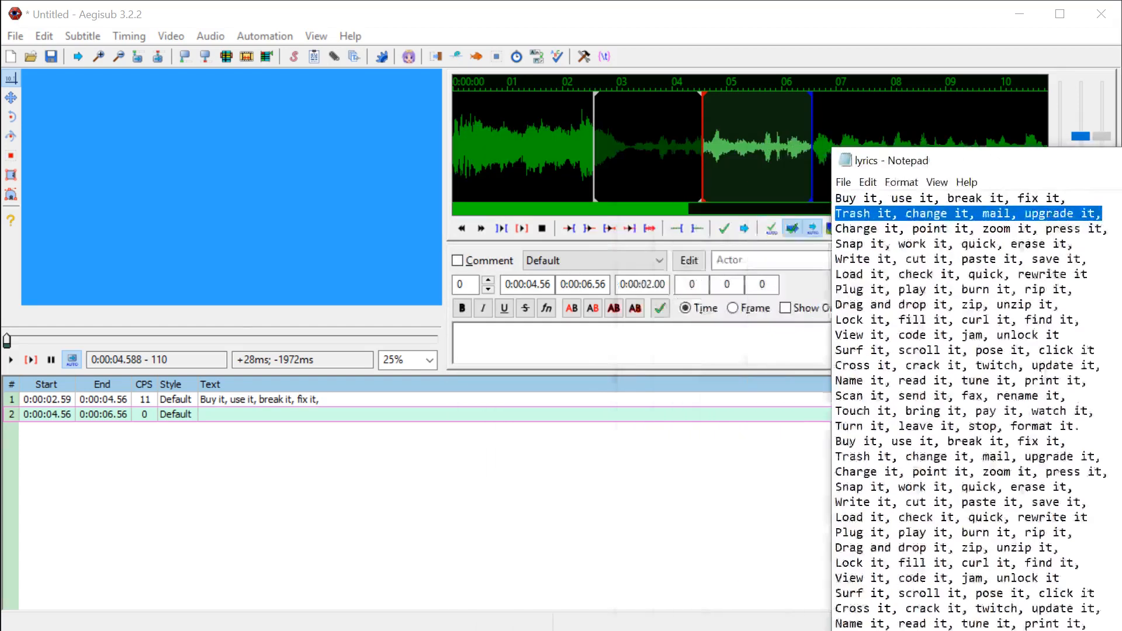
Step: Paste 'Trash it, change it, mail, upgrade it,' into line 2 and commit it
{"action": "right_click", "coordinate": [516, 332]}
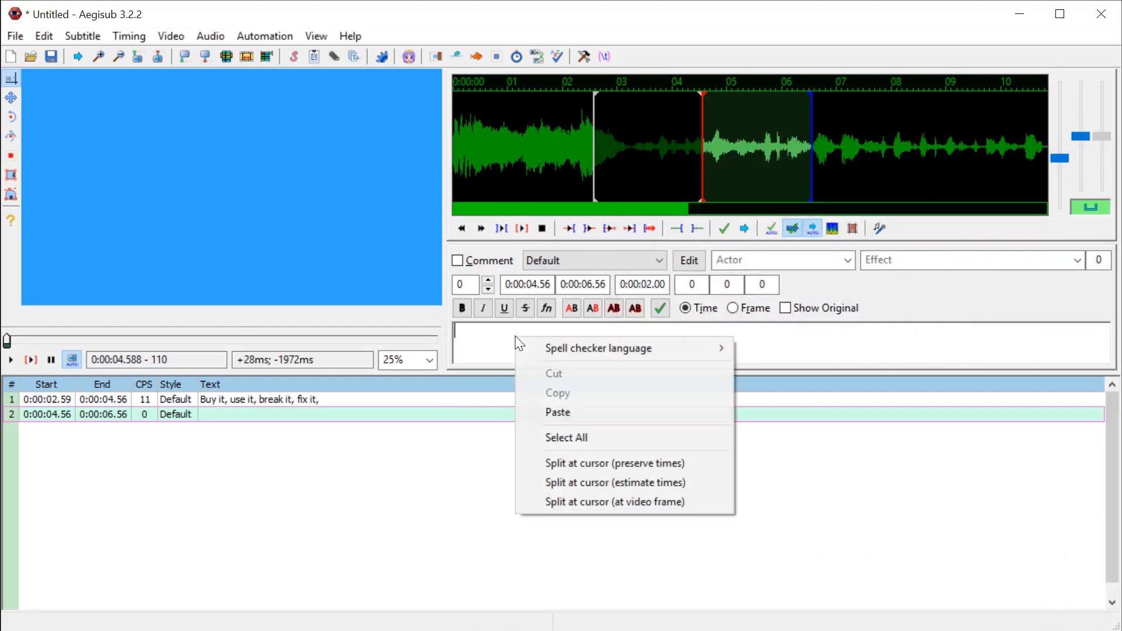
{"action": "left_click", "coordinate": [558, 412]}
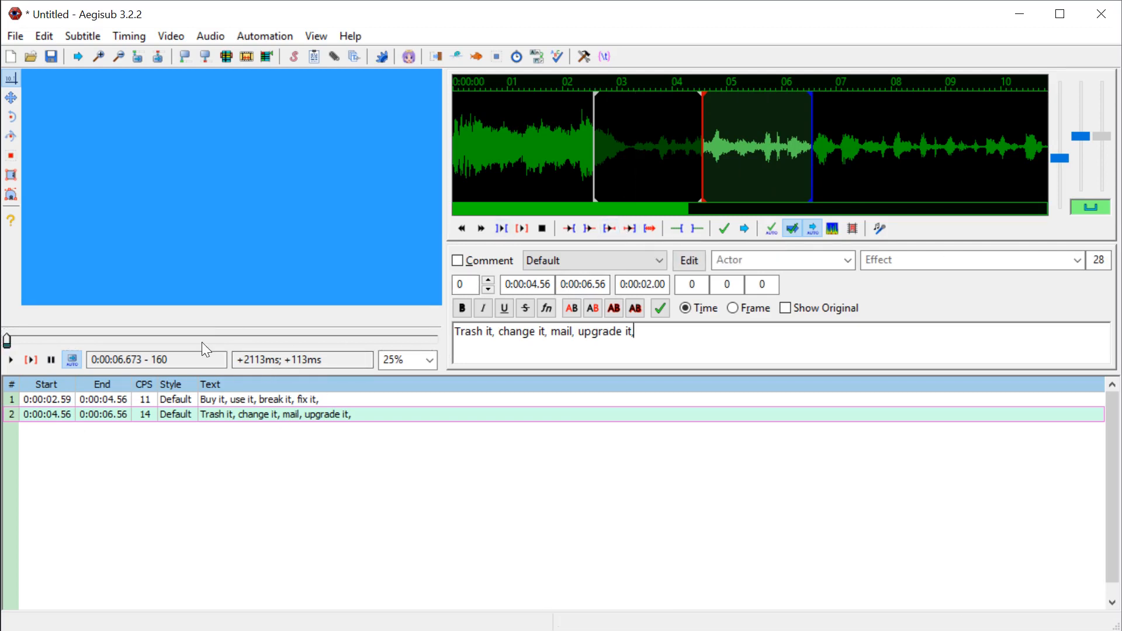
{"action": "left_click", "coordinate": [258, 399]}
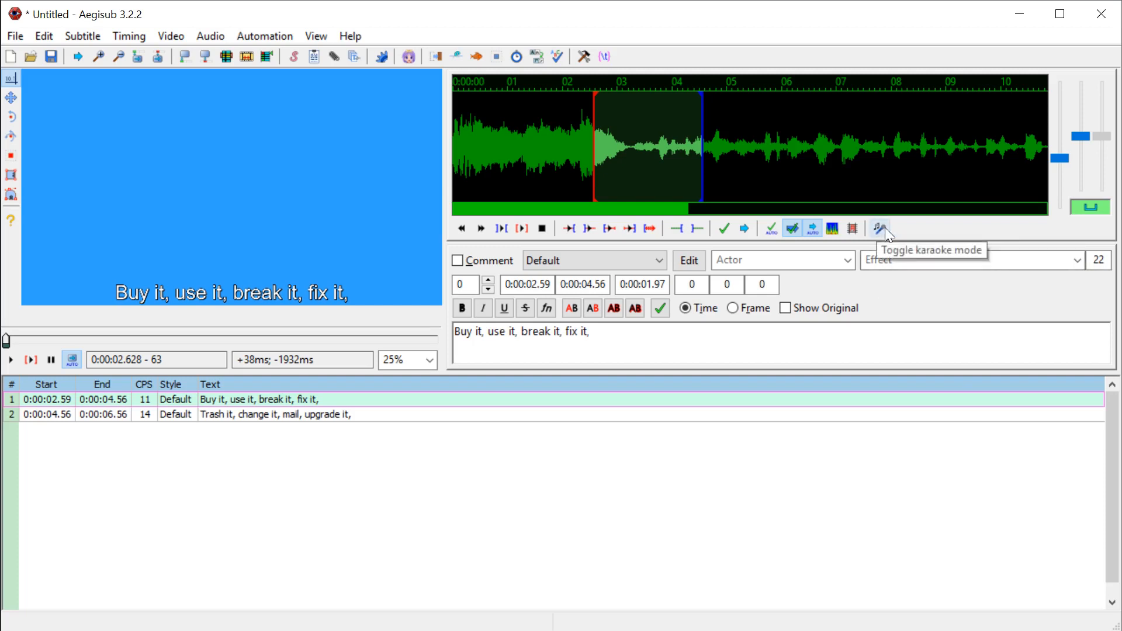
Step: Preview line 1 in karaoke mode and commit its word splits as \k tags
{"action": "left_click", "coordinate": [877, 228]}
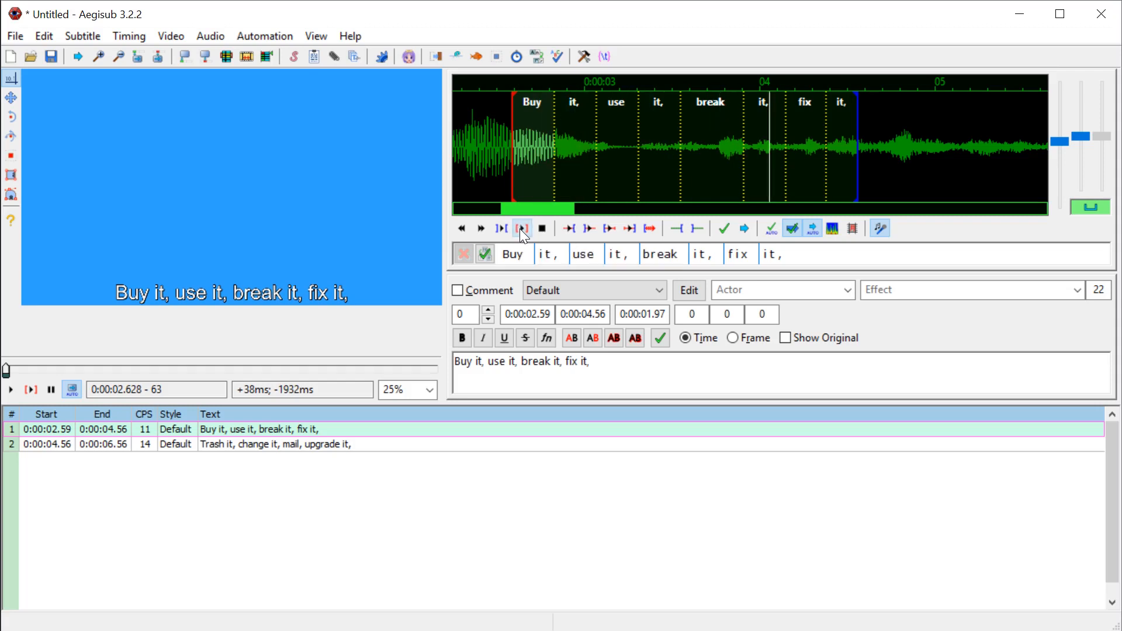
{"action": "left_click", "coordinate": [521, 228]}
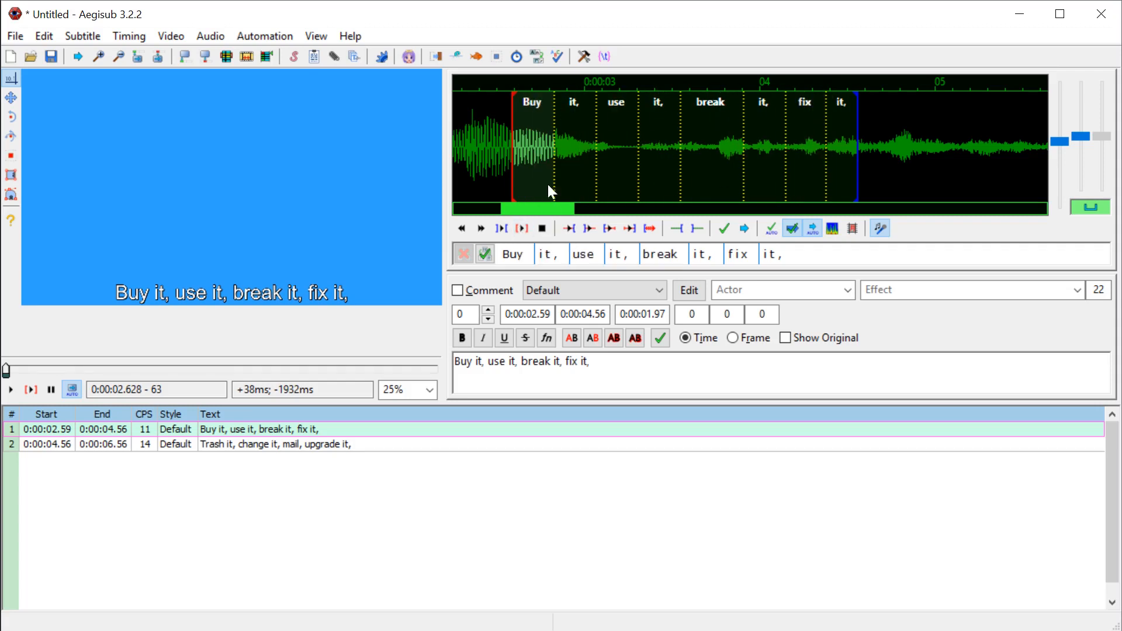
{"action": "mouse_move", "coordinate": [665, 150]}
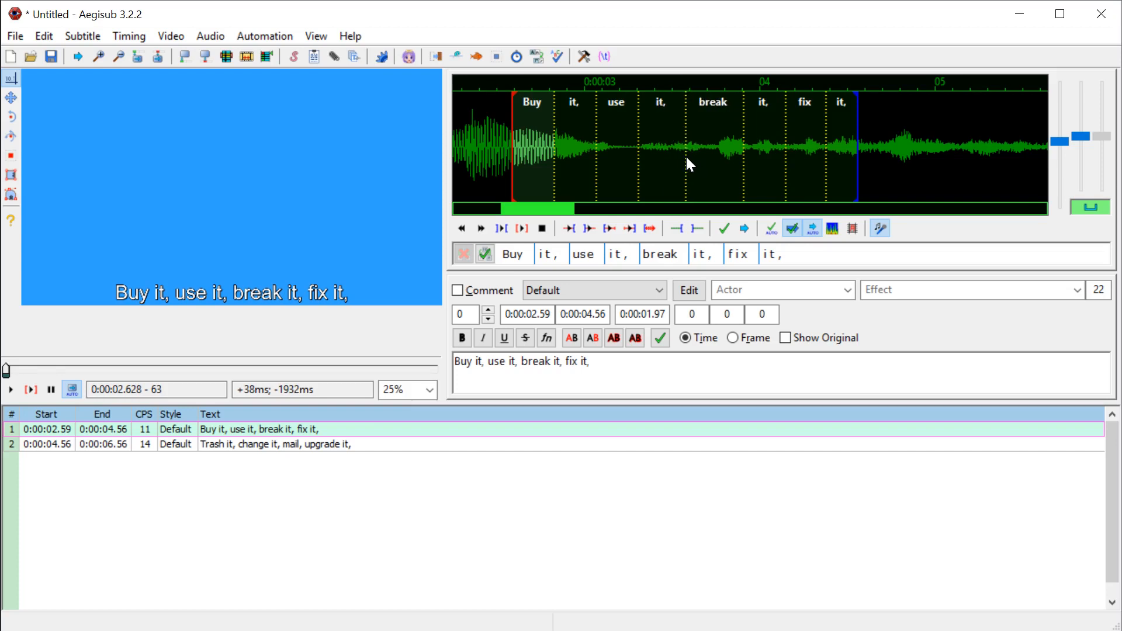
{"action": "mouse_move", "coordinate": [113, 379]}
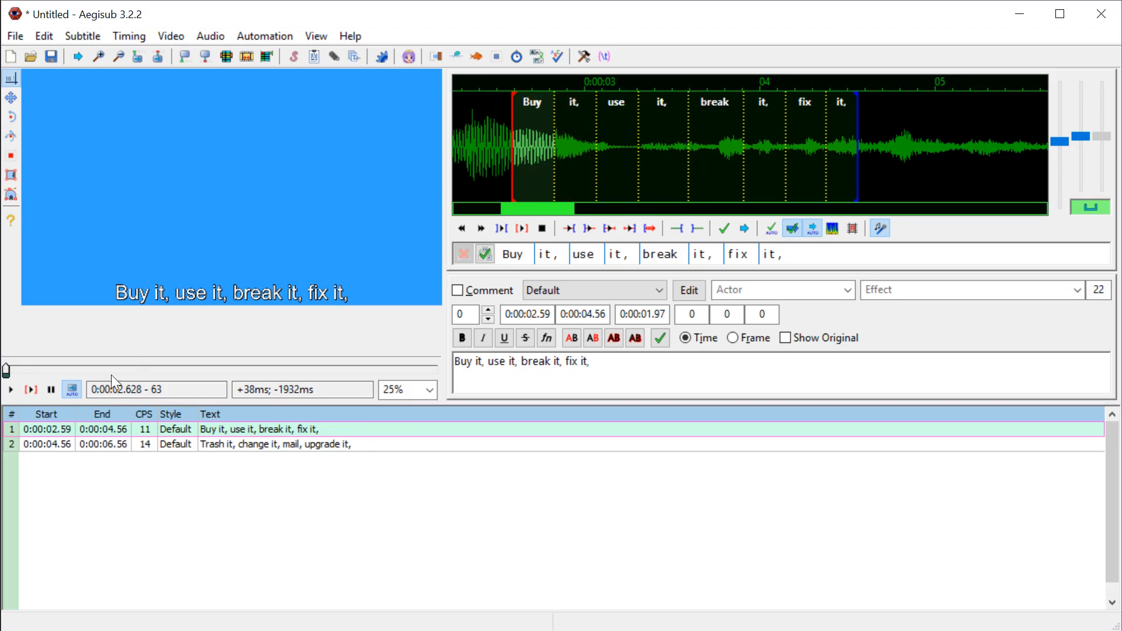
{"action": "mouse_move", "coordinate": [11, 391]}
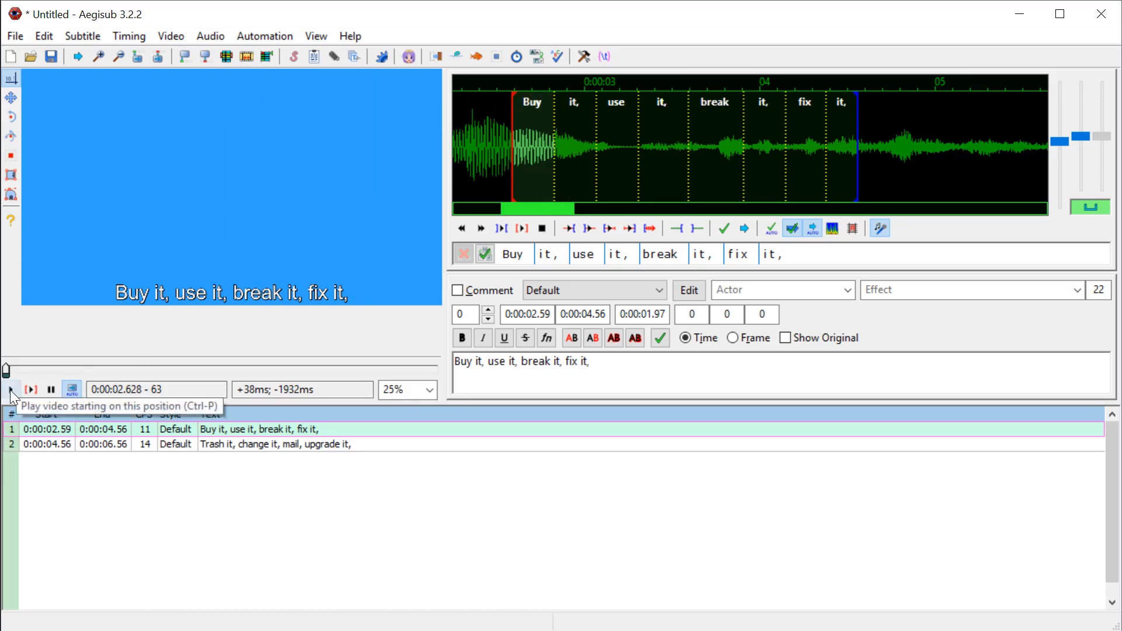
{"action": "left_click", "coordinate": [10, 389]}
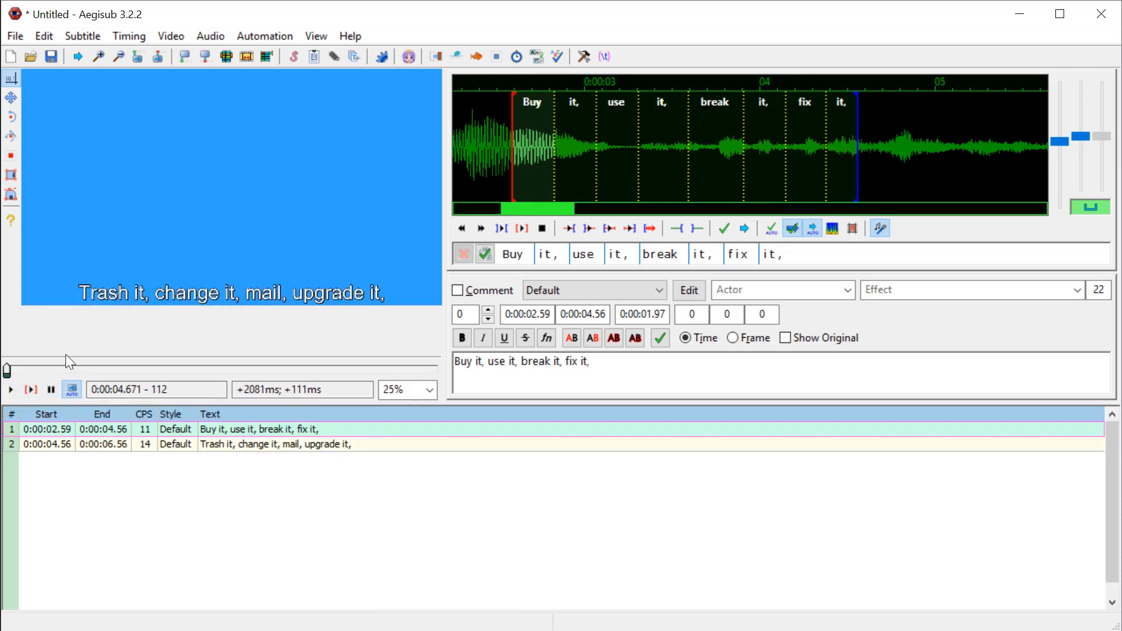
{"action": "mouse_move", "coordinate": [523, 164]}
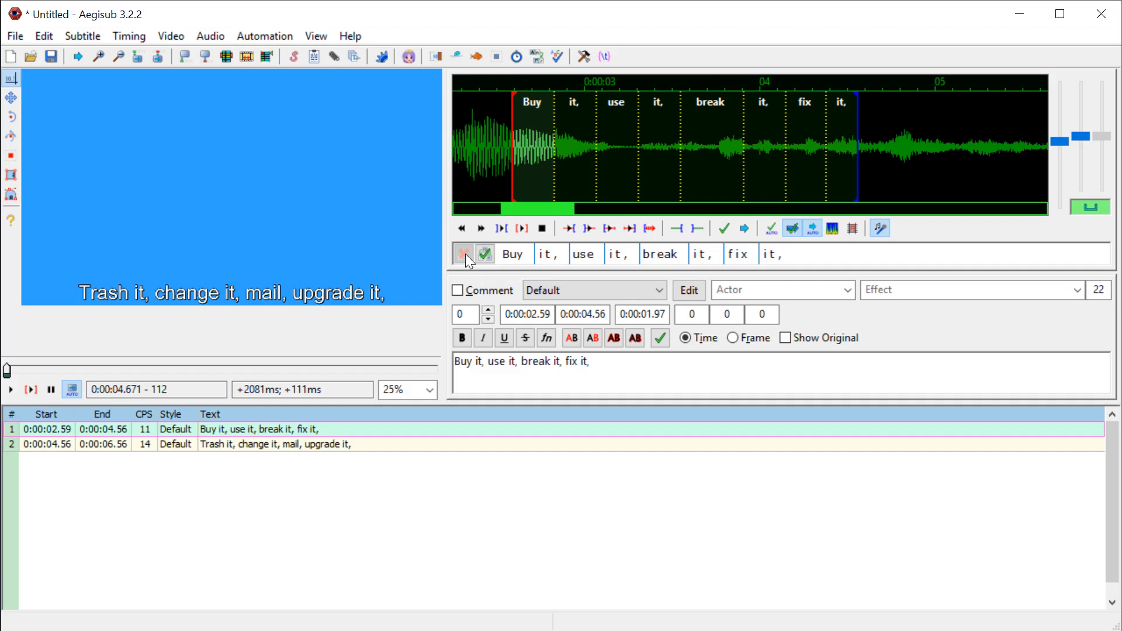
{"action": "mouse_move", "coordinate": [486, 254]}
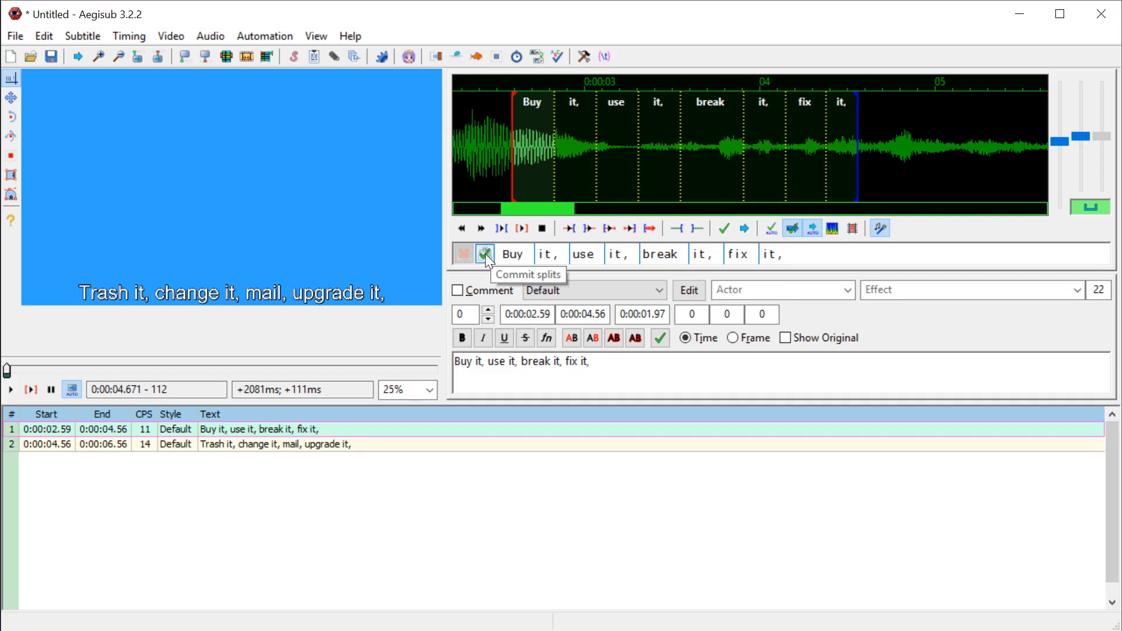
{"action": "left_click", "coordinate": [485, 254]}
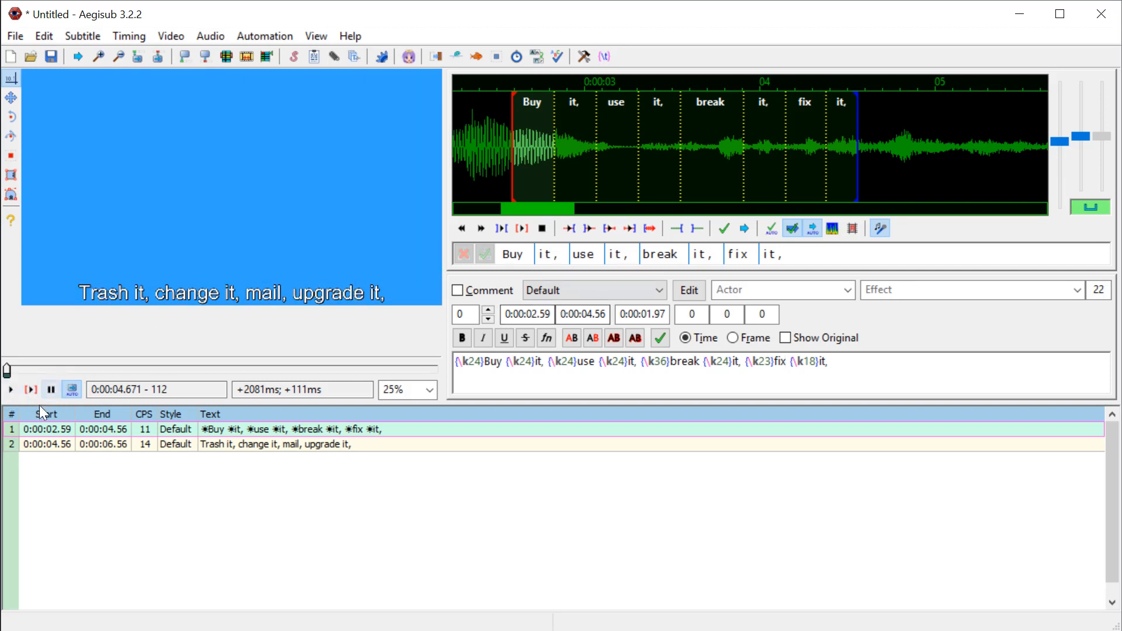
Step: Show line 1 on the video and set the preview zoom to 37.5%
{"action": "left_click", "coordinate": [31, 389]}
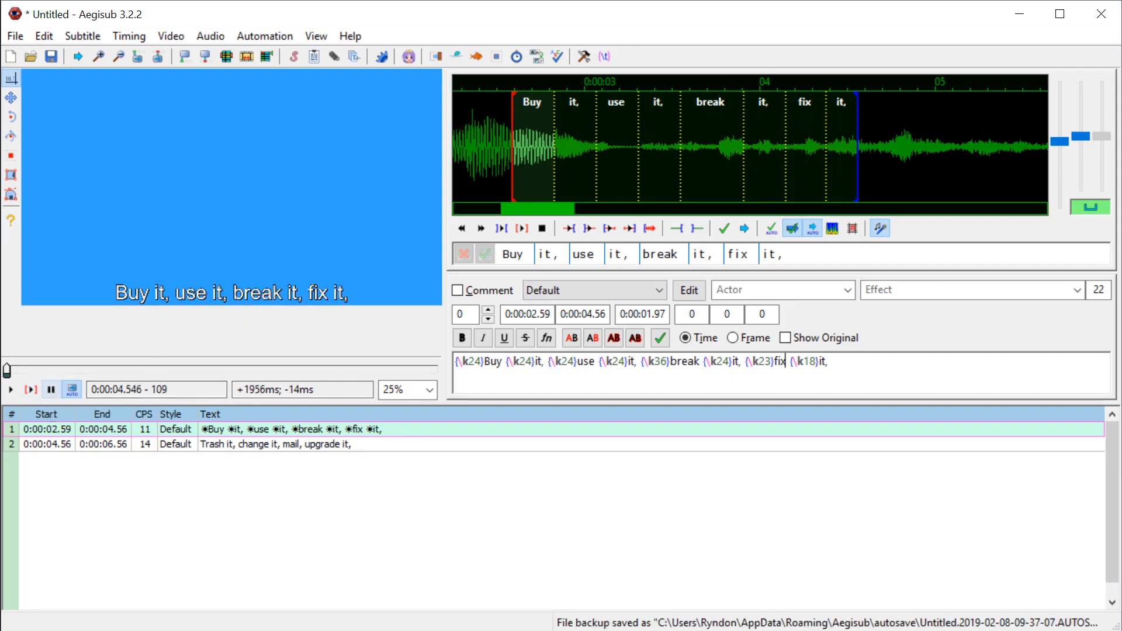
{"action": "left_click", "coordinate": [429, 390]}
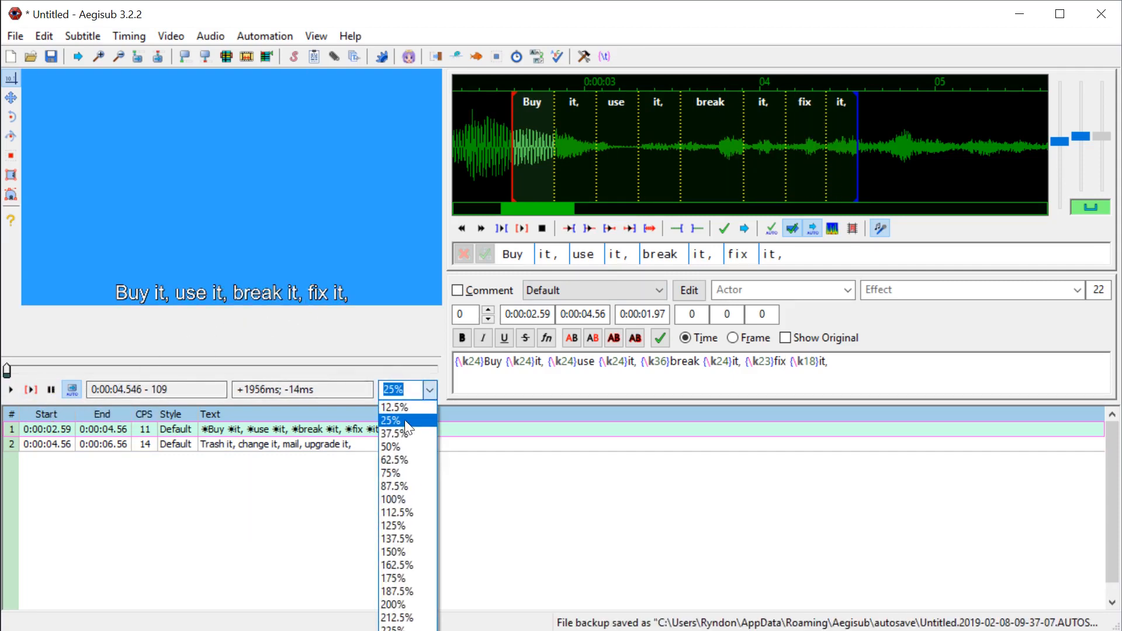
{"action": "left_click", "coordinate": [396, 434]}
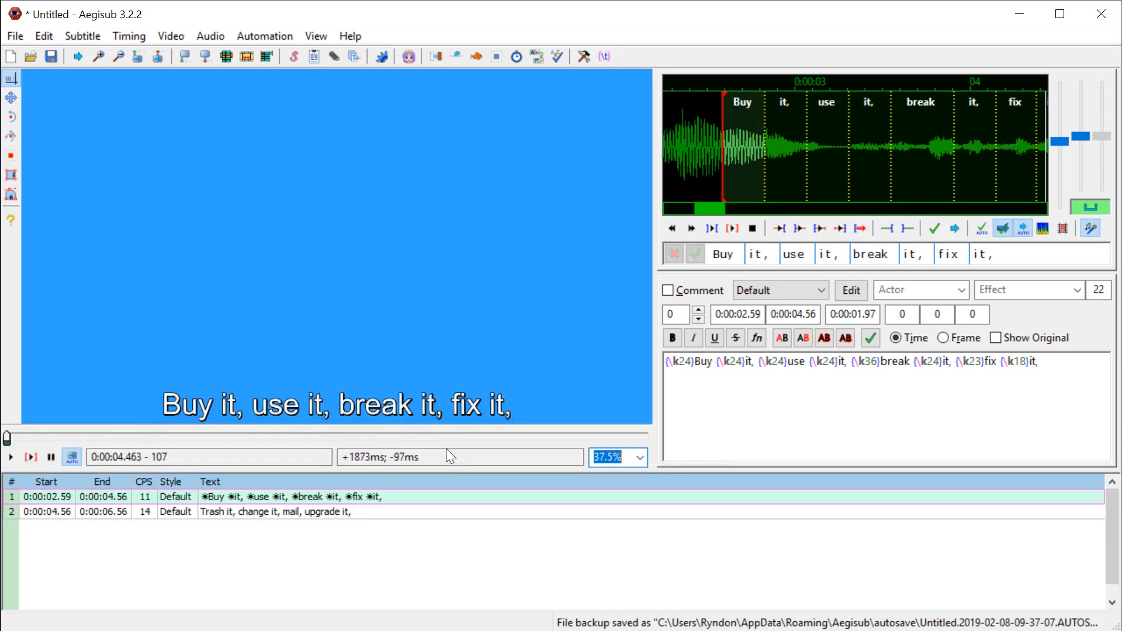
{"action": "left_click", "coordinate": [31, 457]}
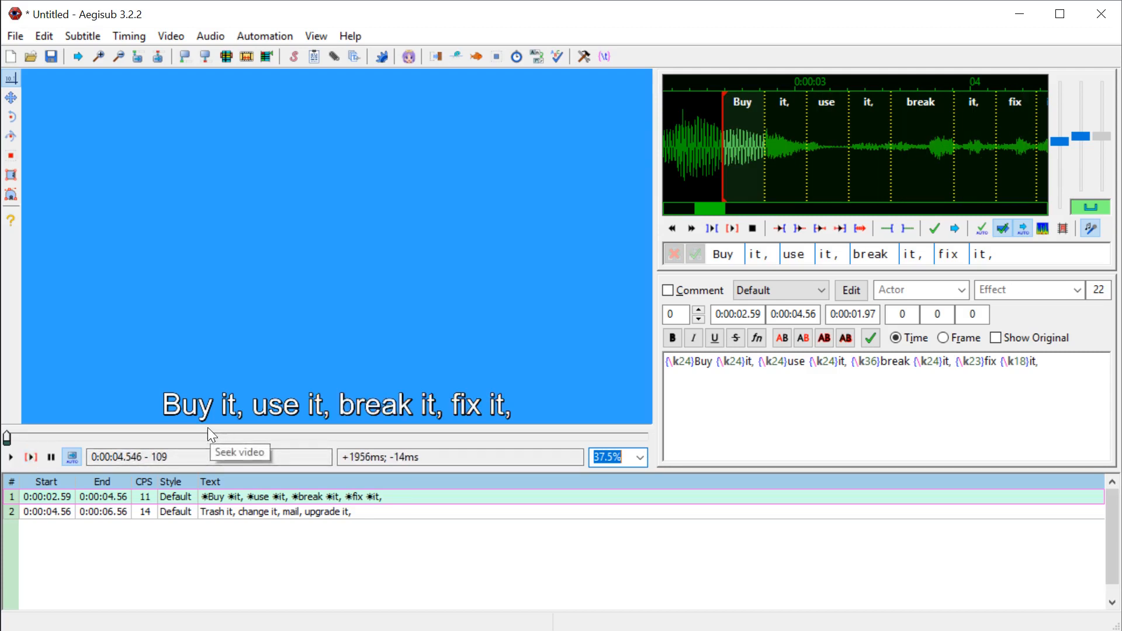
Step: Set the Default style's secondary colour to green and save the style
{"action": "left_click", "coordinate": [849, 290]}
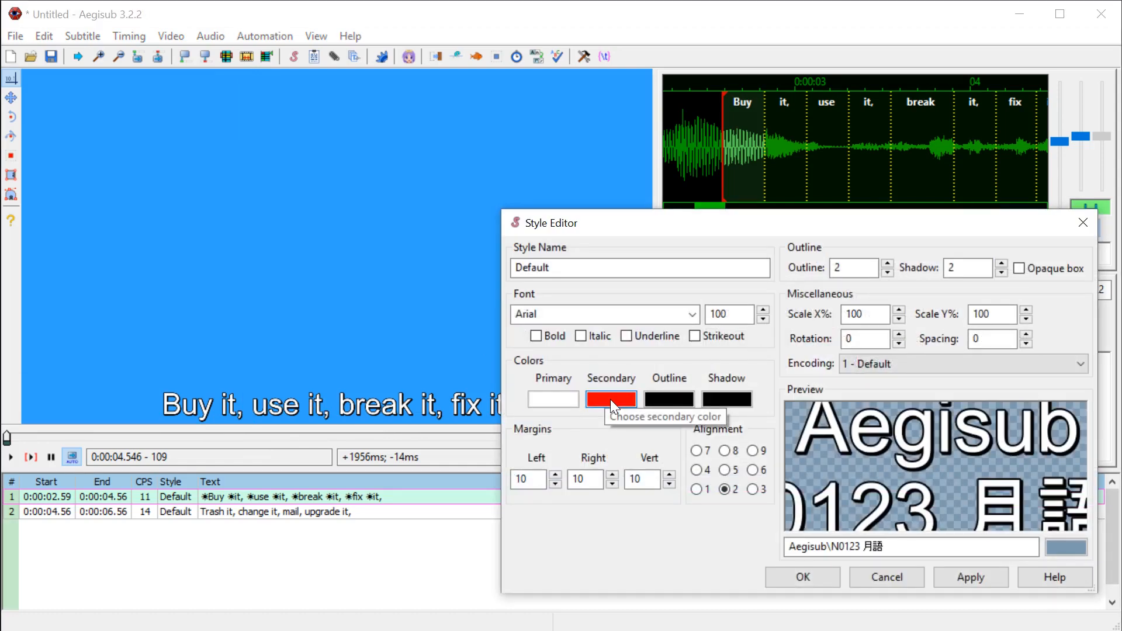
{"action": "left_click", "coordinate": [610, 399]}
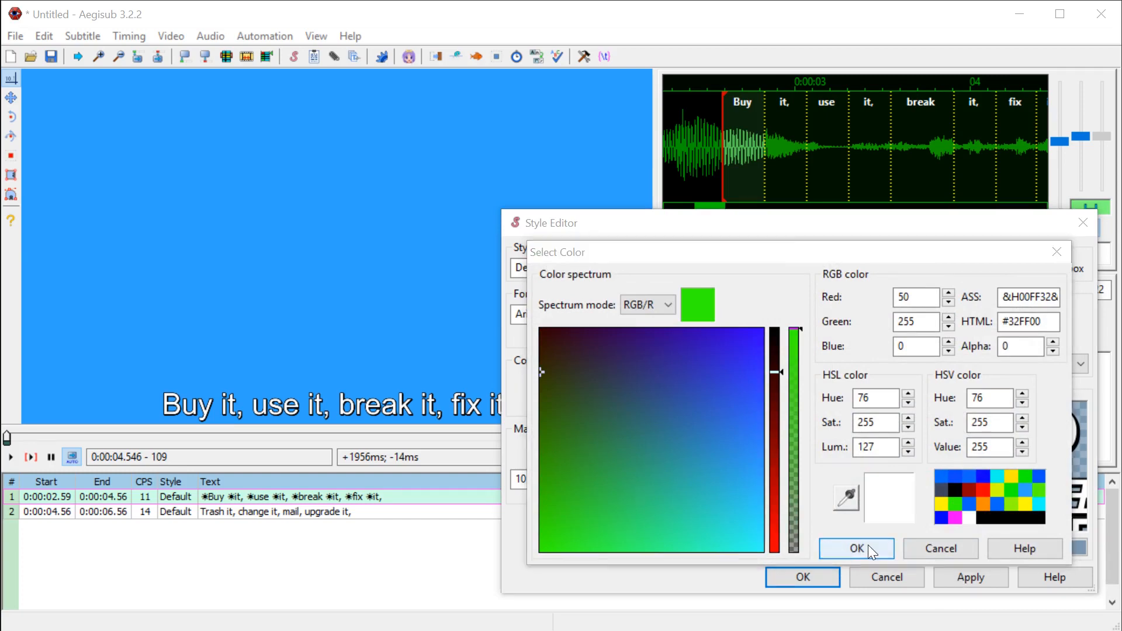
{"action": "left_click", "coordinate": [856, 548]}
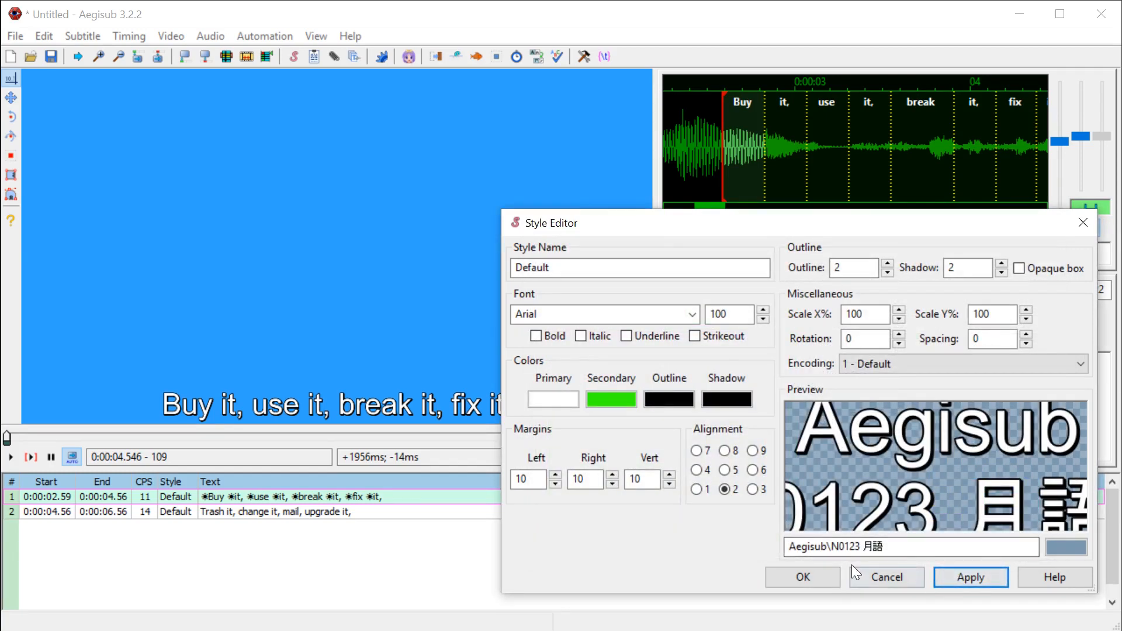
{"action": "left_click", "coordinate": [886, 577]}
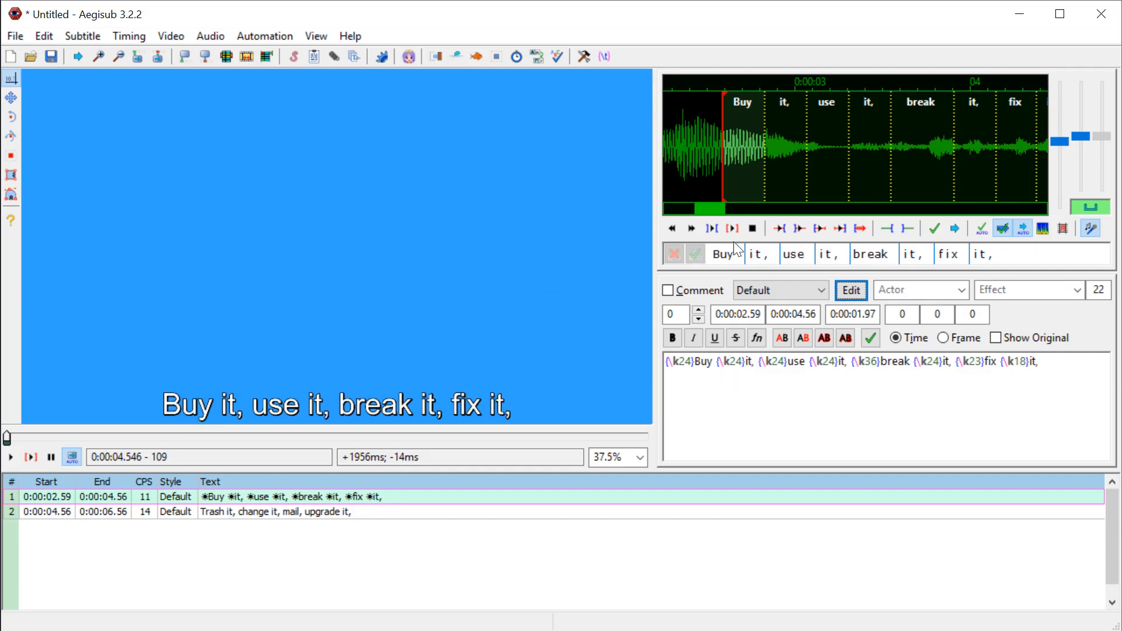
{"action": "mouse_move", "coordinate": [239, 520]}
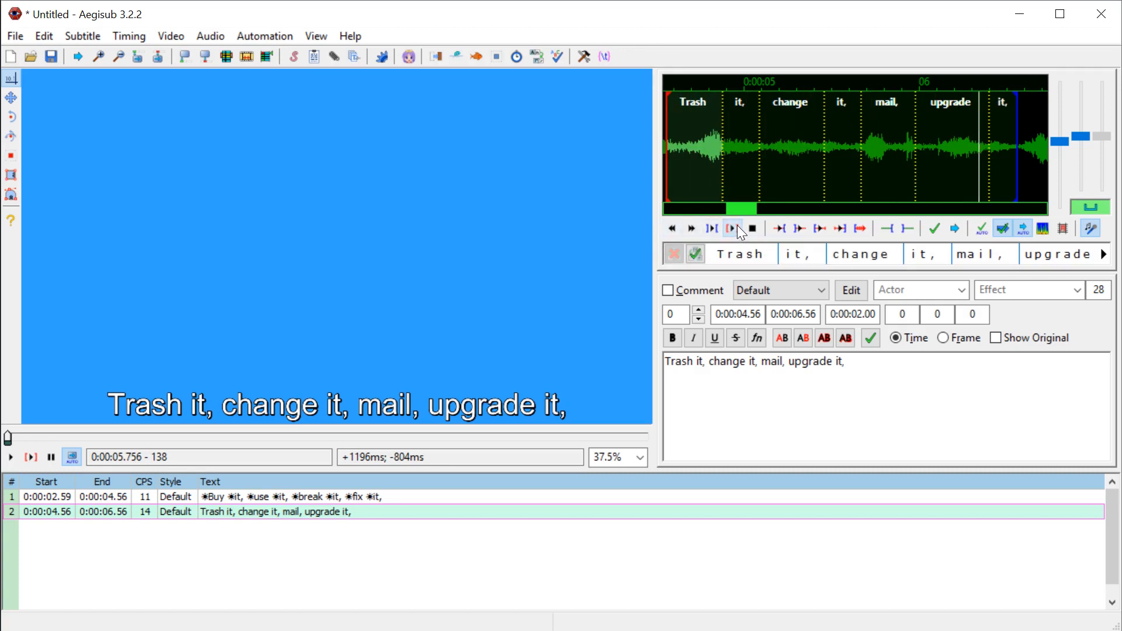
{"action": "mouse_move", "coordinate": [861, 123]}
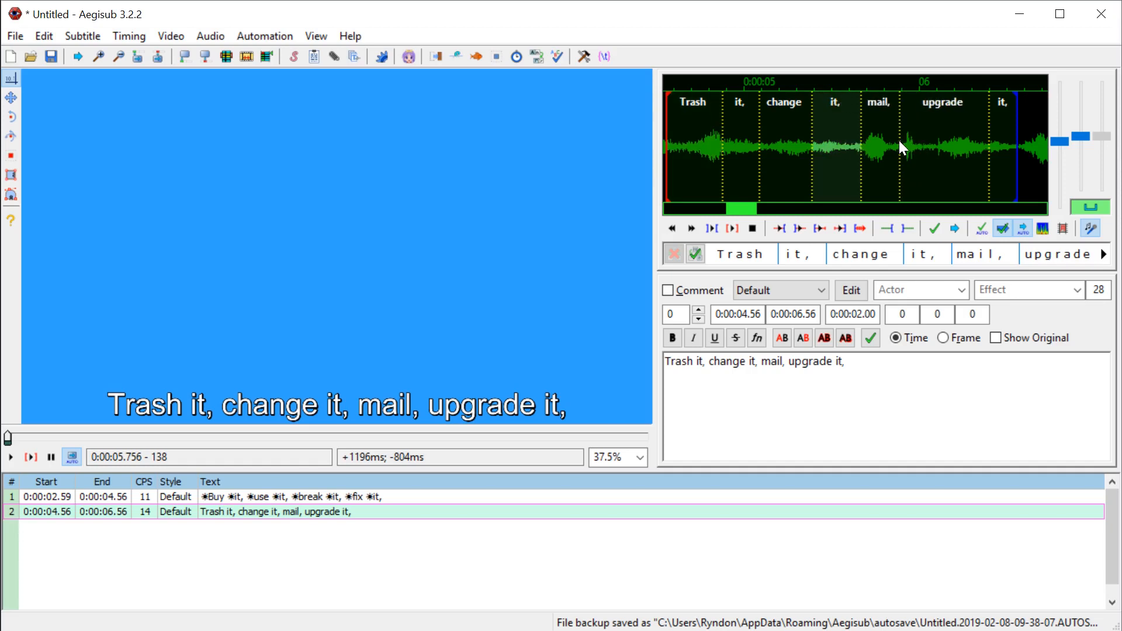
{"action": "mouse_move", "coordinate": [758, 228]}
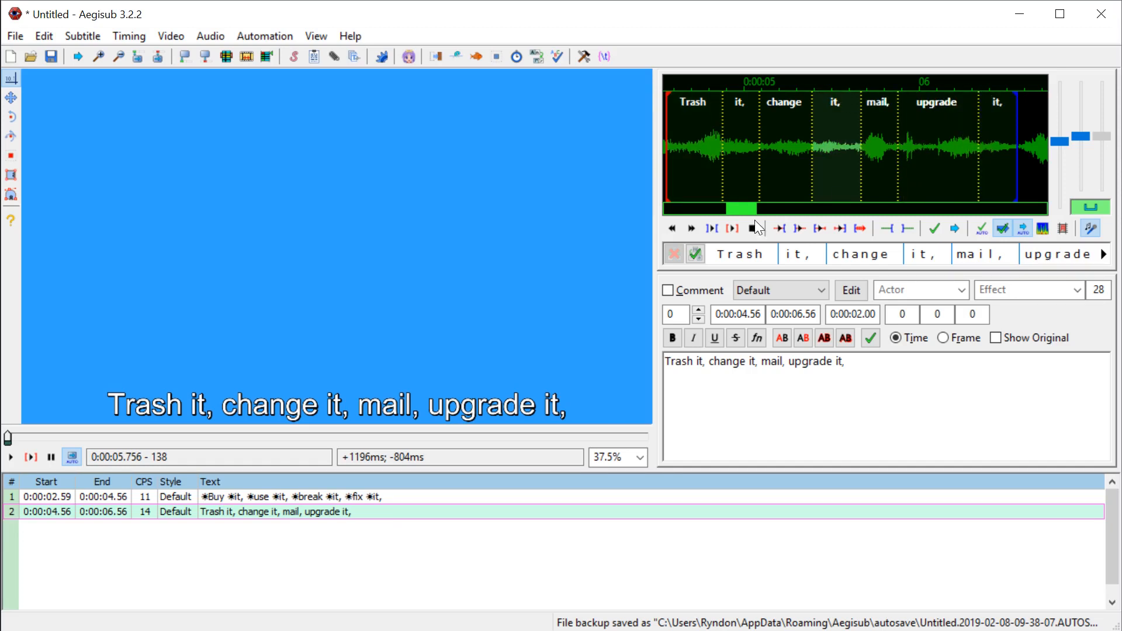
Step: Commit line 2's word splits and replay it to check the green highlights
{"action": "left_click", "coordinate": [731, 229]}
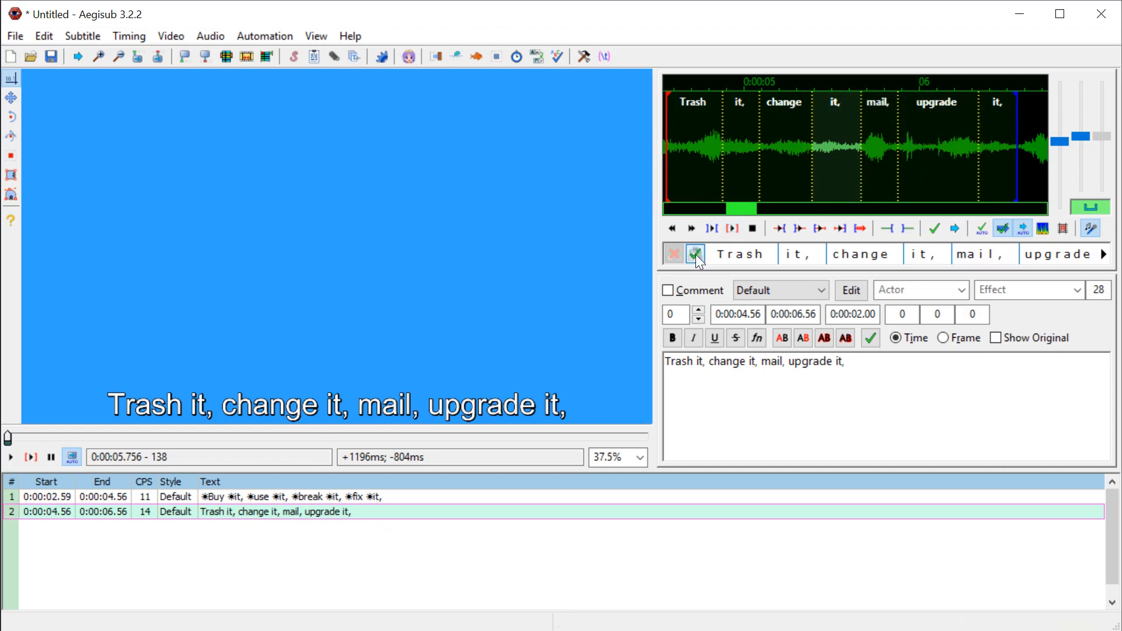
{"action": "left_click", "coordinate": [695, 254]}
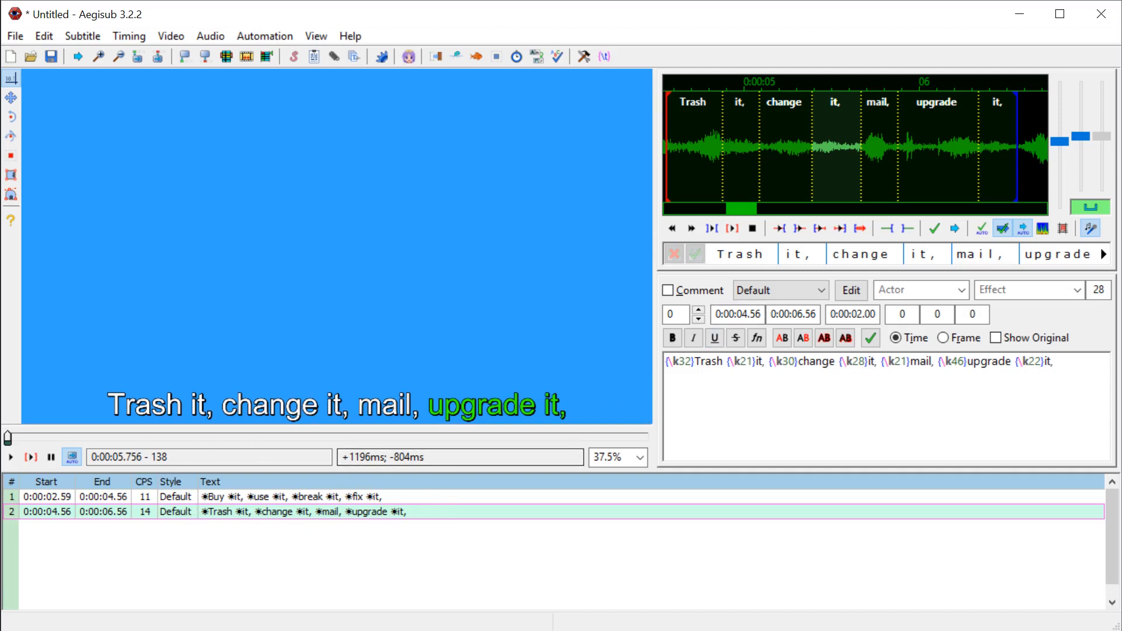
{"action": "left_click", "coordinate": [30, 457]}
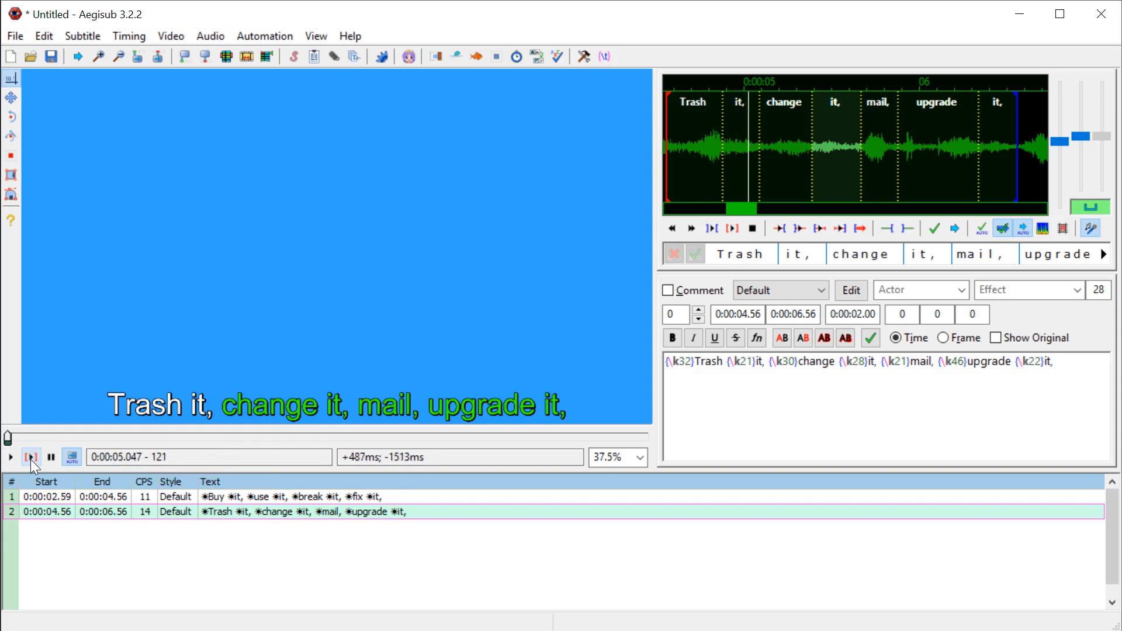
{"action": "left_click", "coordinate": [31, 457]}
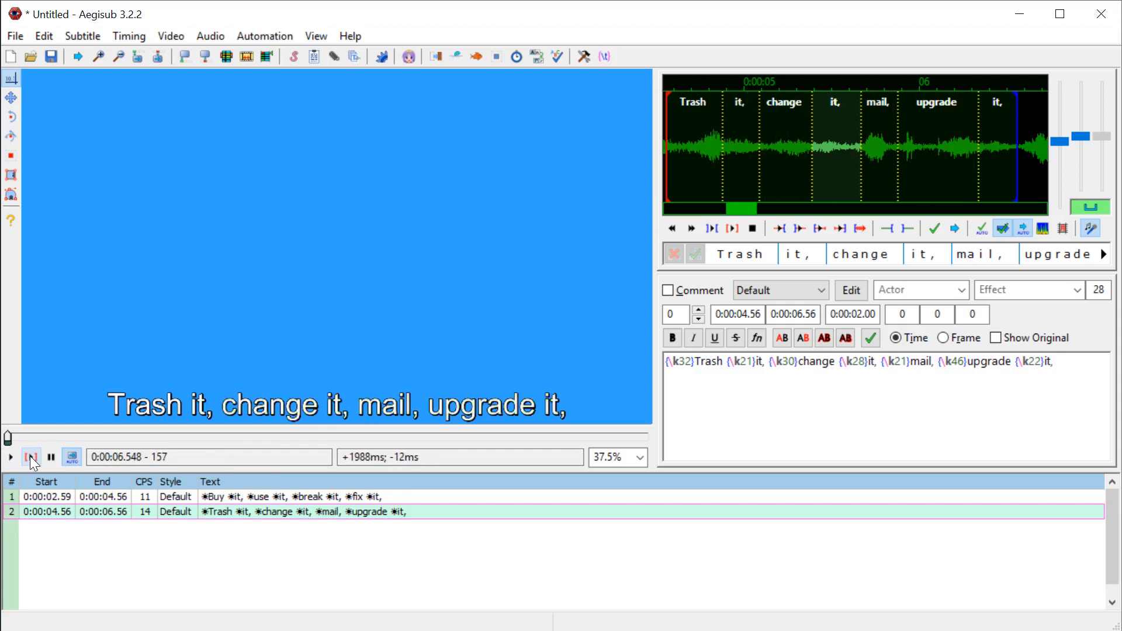
Step: Change the Default style's secondary colour to pure red (#FF0000)
{"action": "left_click", "coordinate": [30, 457]}
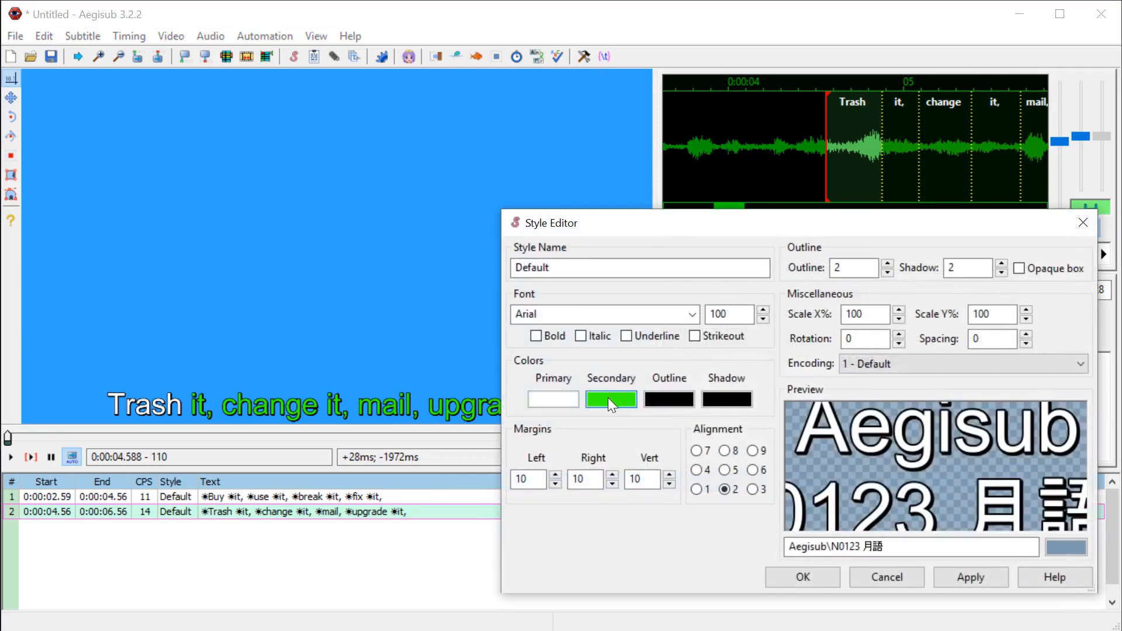
{"action": "left_click", "coordinate": [610, 398]}
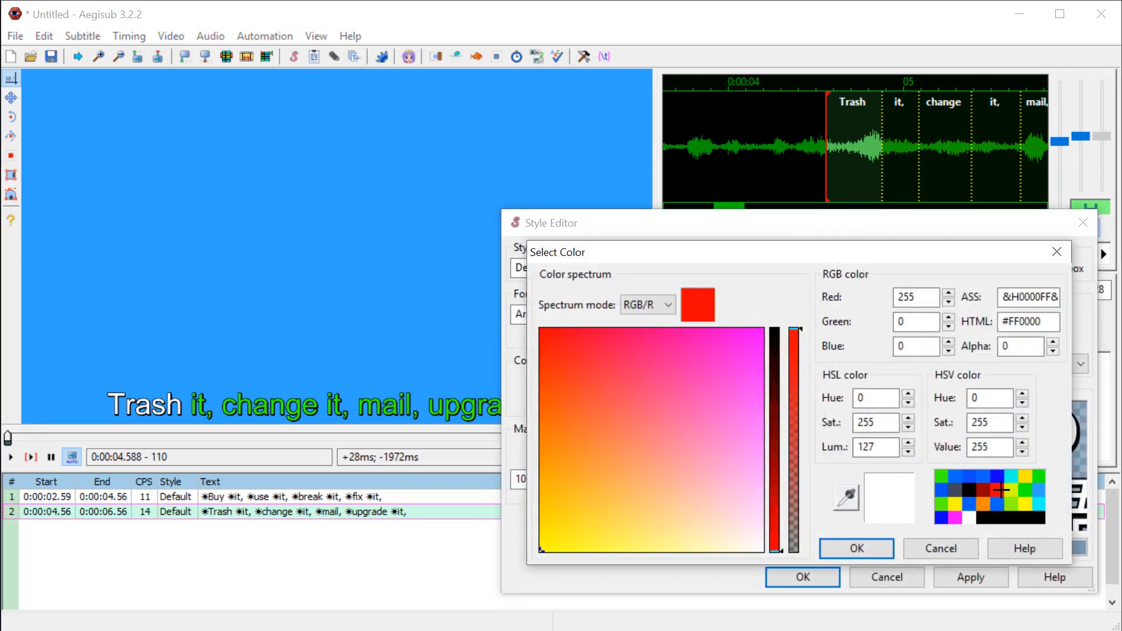
{"action": "left_click", "coordinate": [856, 548]}
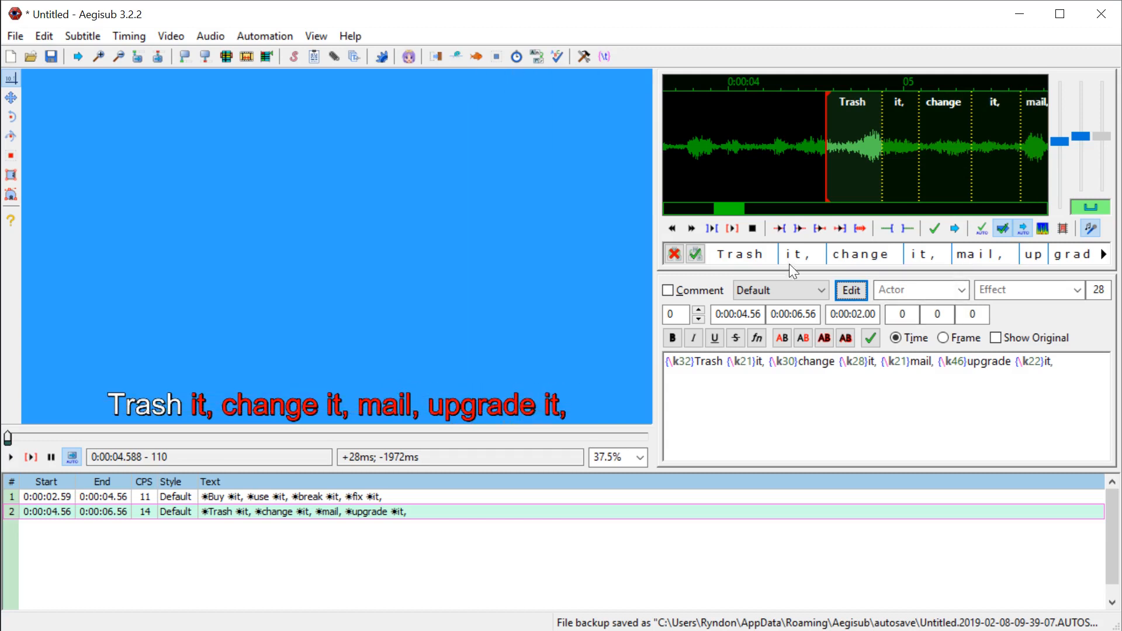
Step: Commit the letter-level karaoke splits for upgrade, change, mail and it in the second line
{"action": "left_click", "coordinate": [31, 457]}
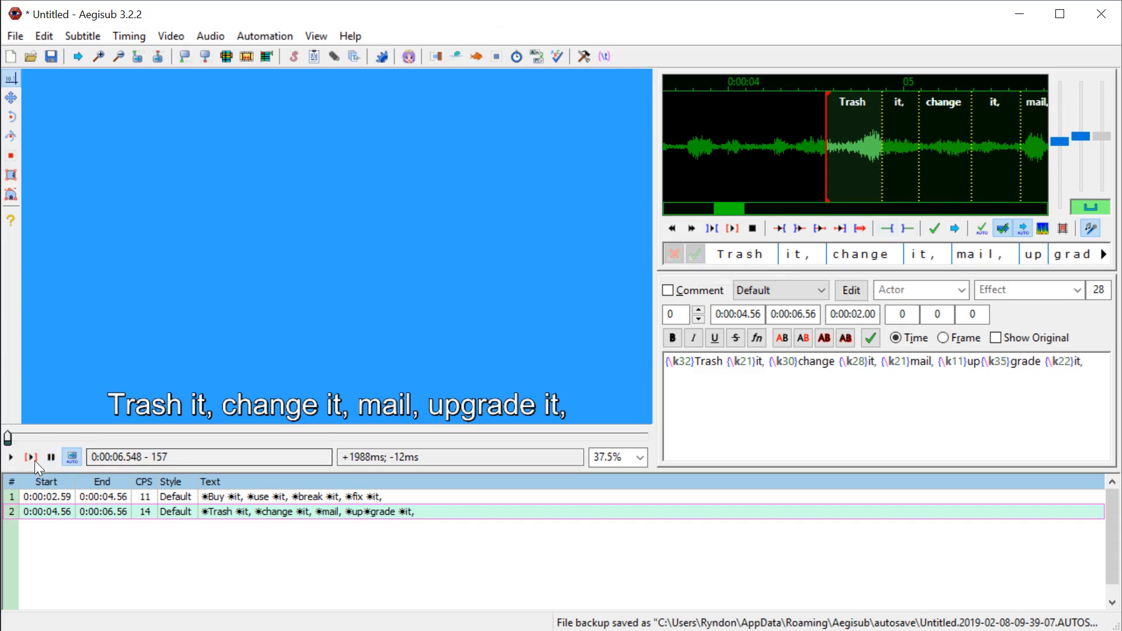
{"action": "mouse_move", "coordinate": [52, 457]}
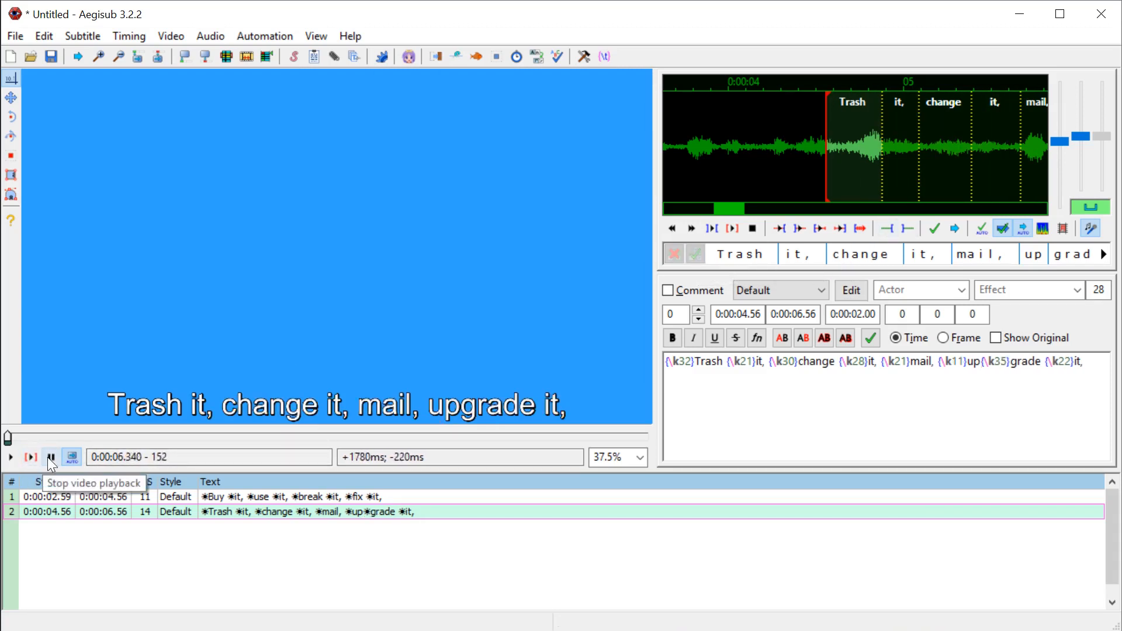
{"action": "left_click", "coordinate": [51, 457]}
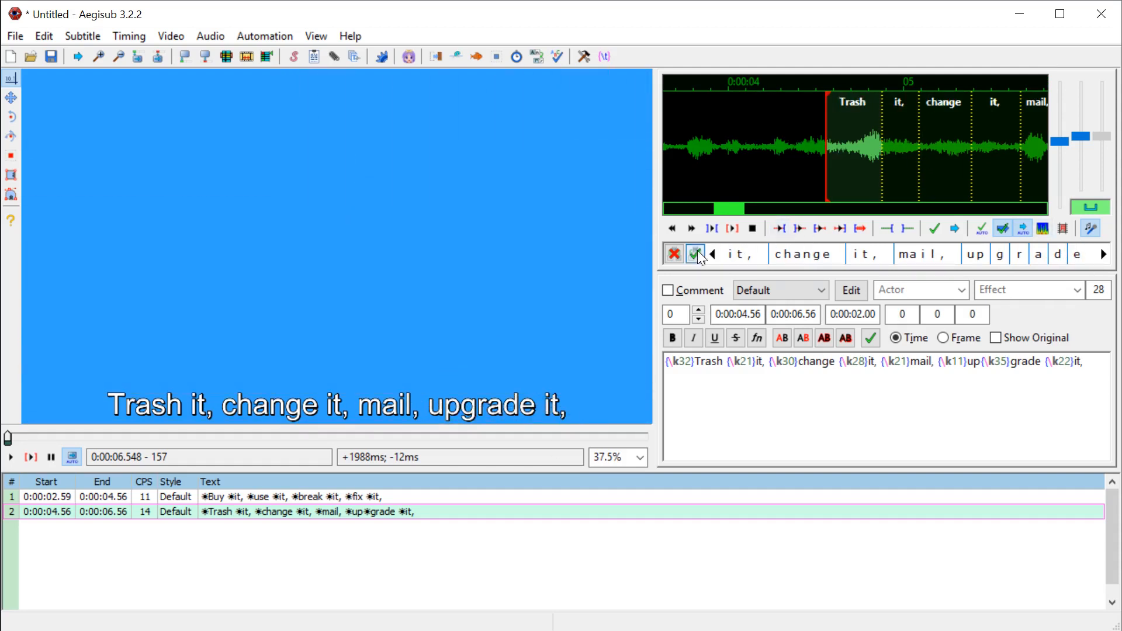
{"action": "left_click", "coordinate": [694, 253]}
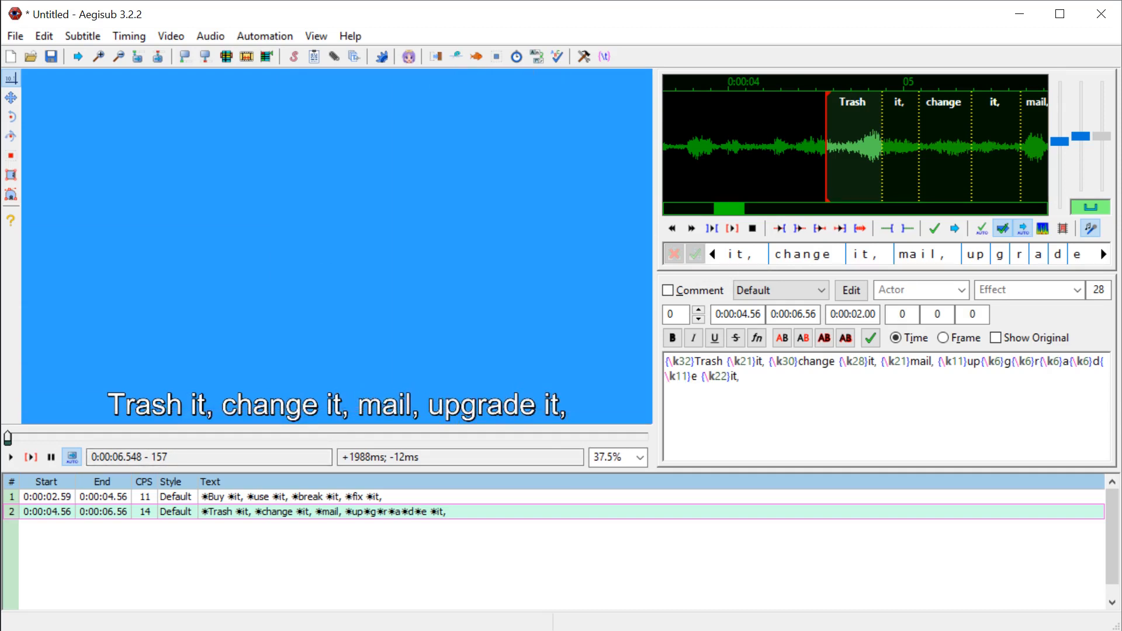
{"action": "left_click", "coordinate": [30, 457]}
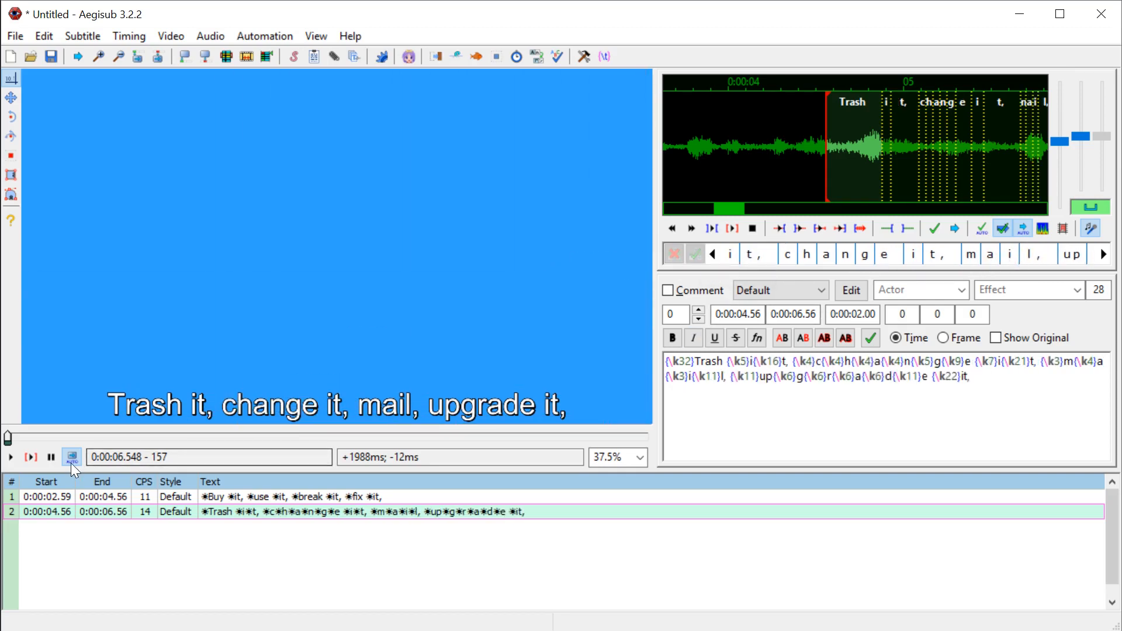
Step: Shorten the Trash syllable in the second line from \k32 to \k31
{"action": "left_click", "coordinate": [30, 457]}
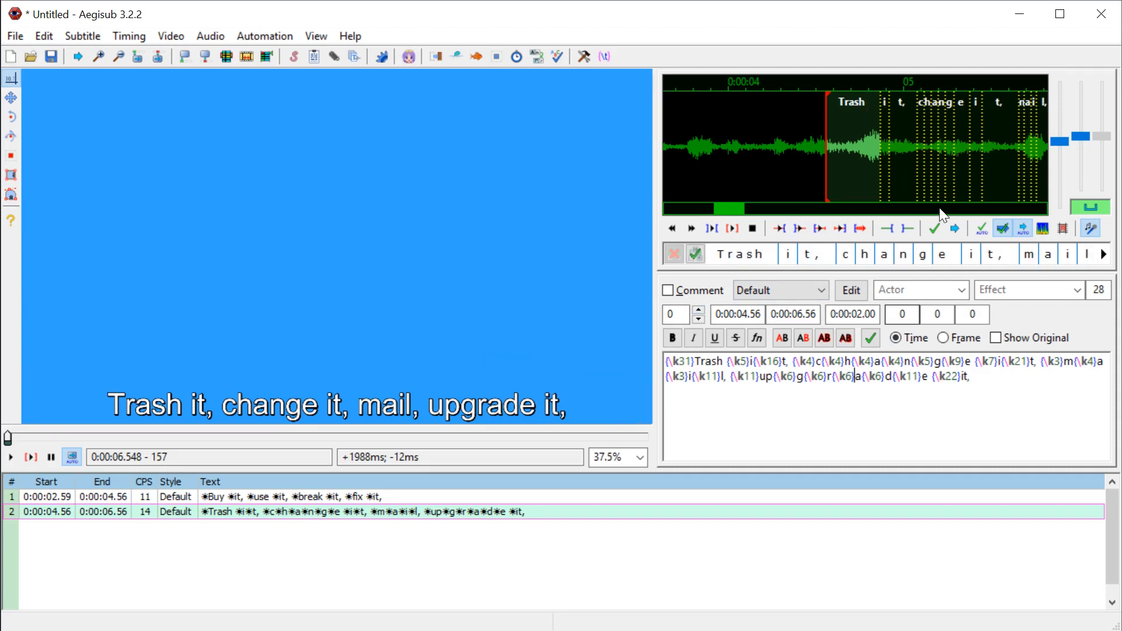
{"action": "mouse_move", "coordinate": [929, 154]}
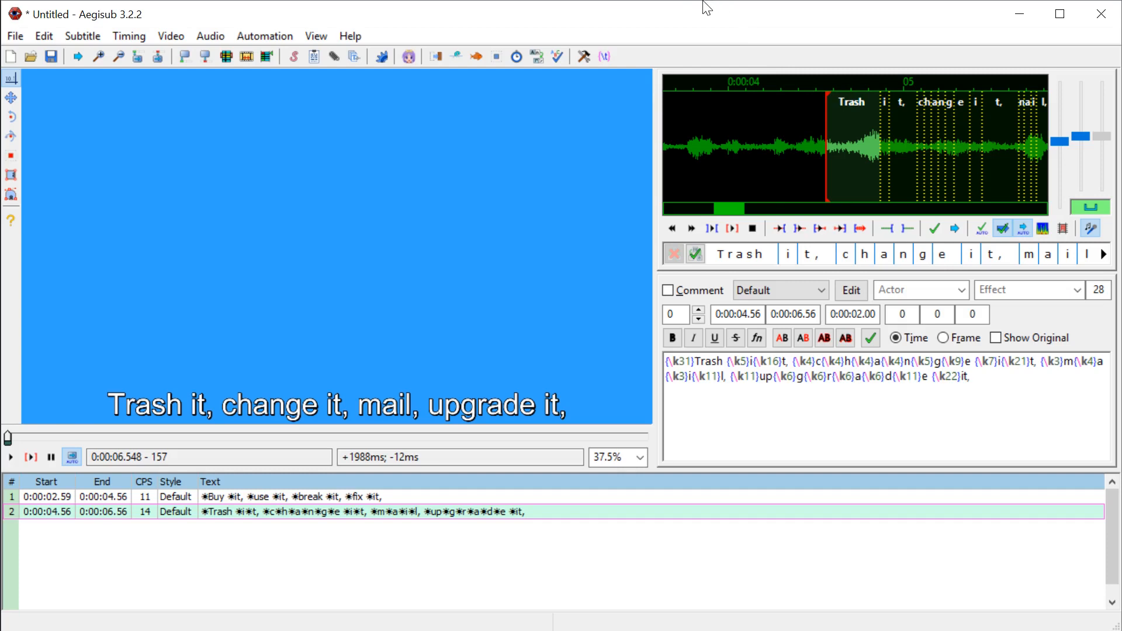
{"action": "mouse_move", "coordinate": [690, 17]}
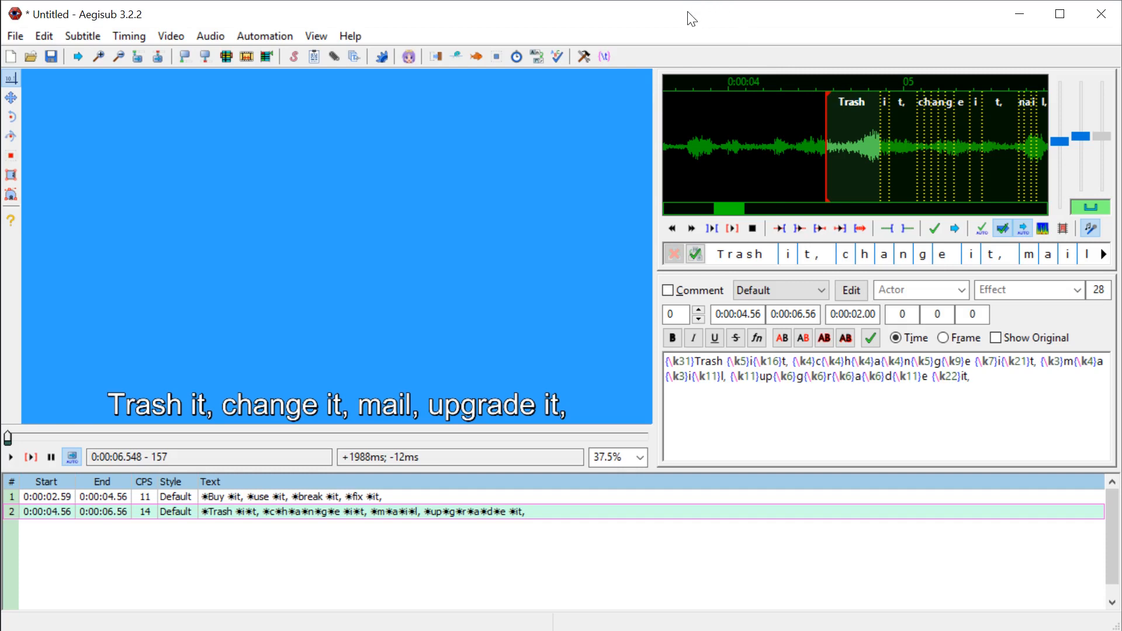